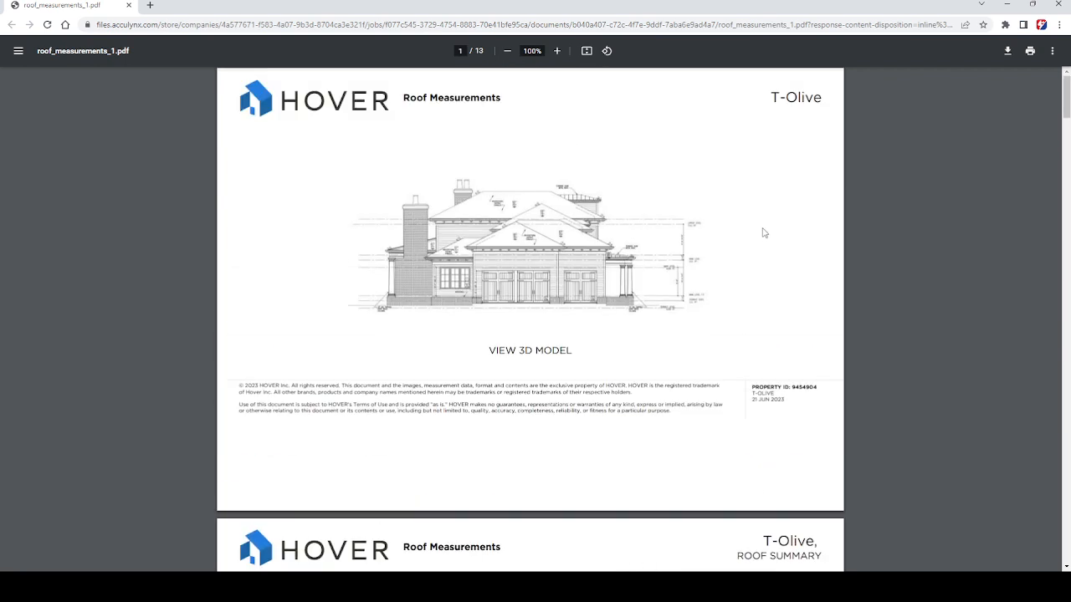
mouse_move(713, 268)
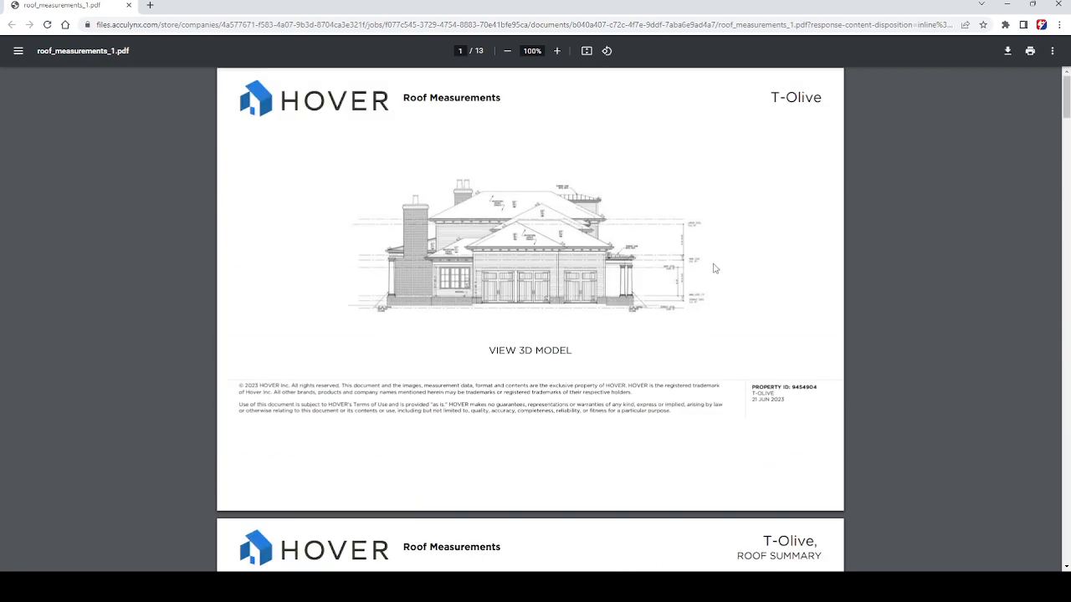
- Launch the T-Olive property's 3D roof model from the VIEW 3D MODEL link in the report
scroll("down", 3)
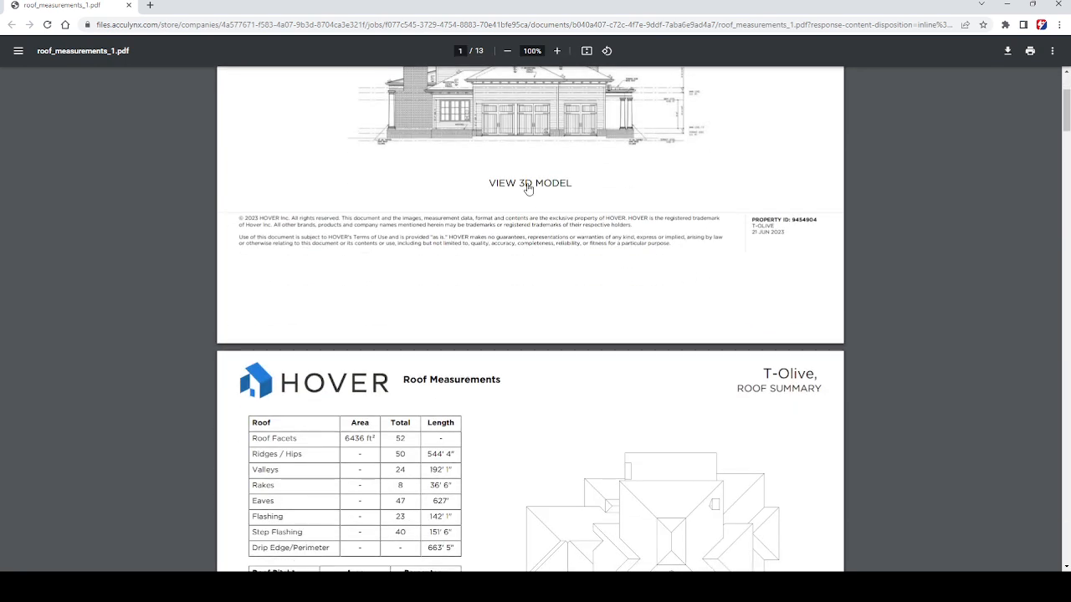
left_click(529, 182)
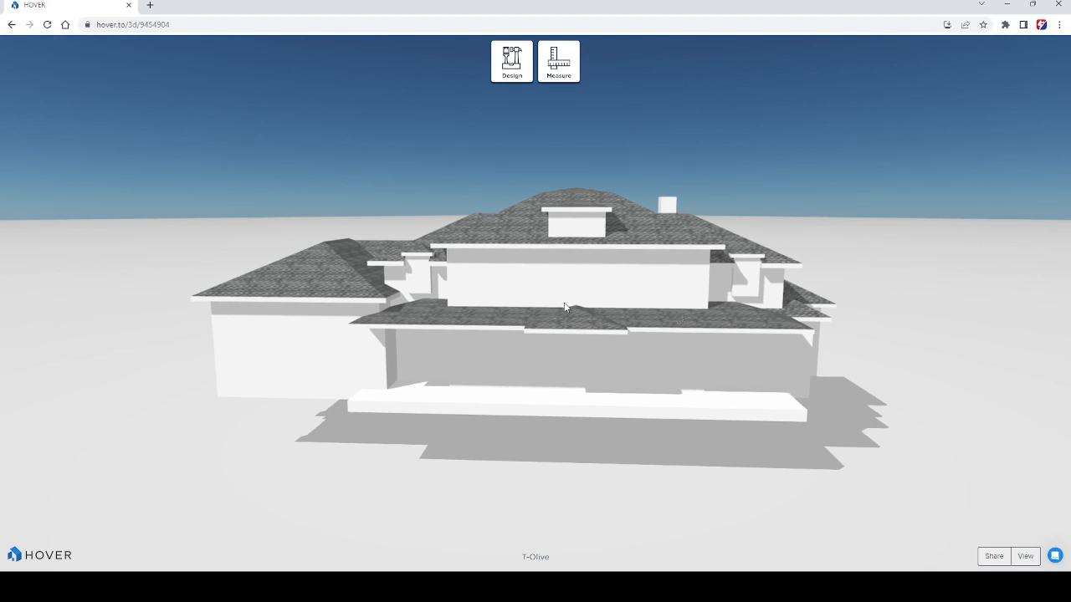
- Orbit around the house past the back to the garage side to see the roof from each side
left_click_drag(565, 308, 583, 332)
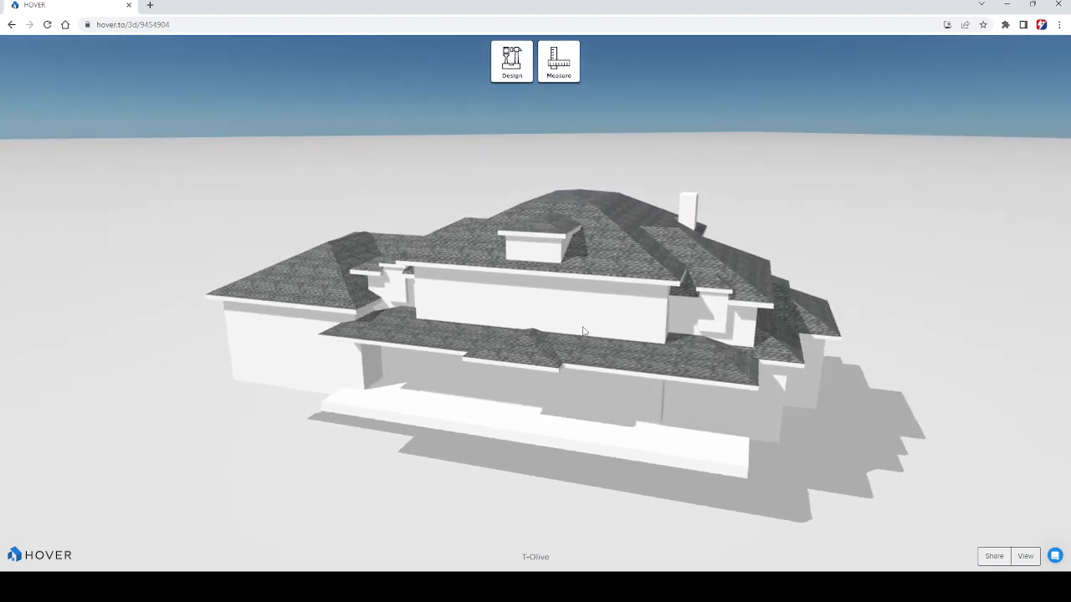
left_click_drag(585, 331, 471, 331)
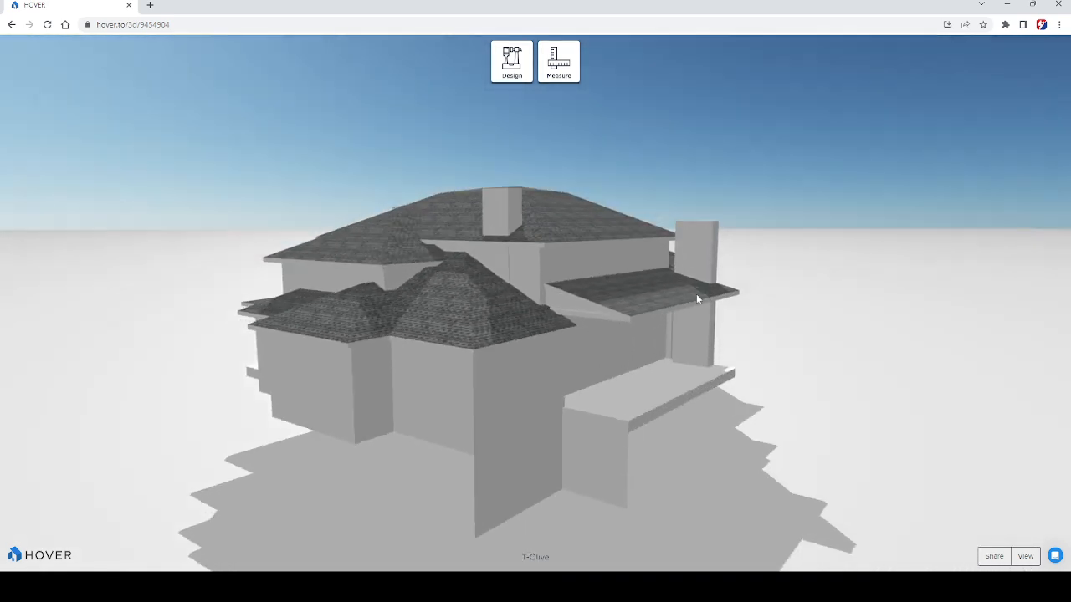
left_click_drag(699, 297, 625, 308)
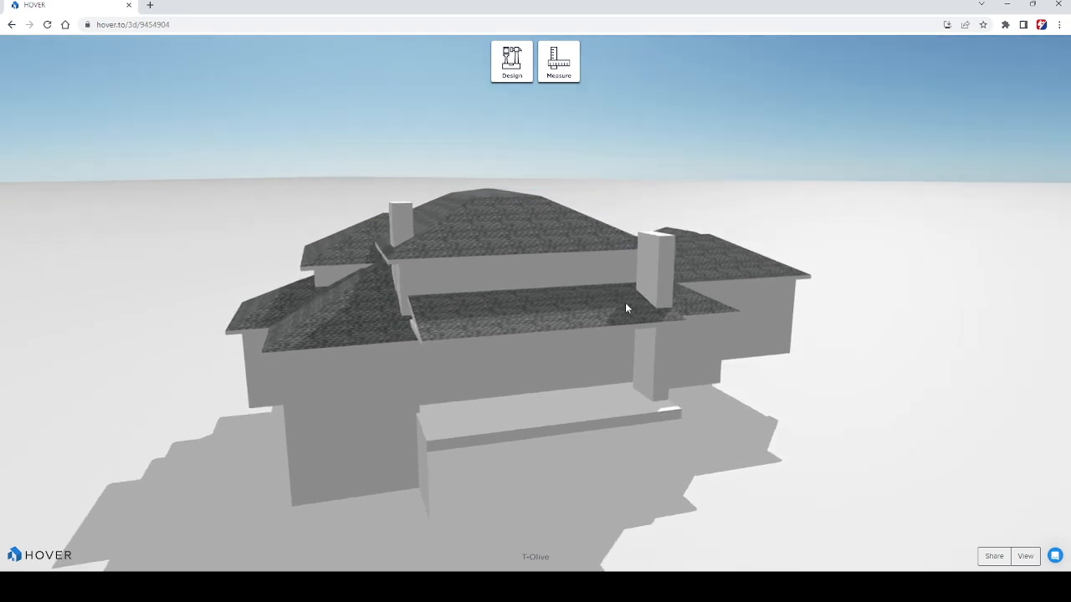
left_click_drag(626, 308, 511, 315)
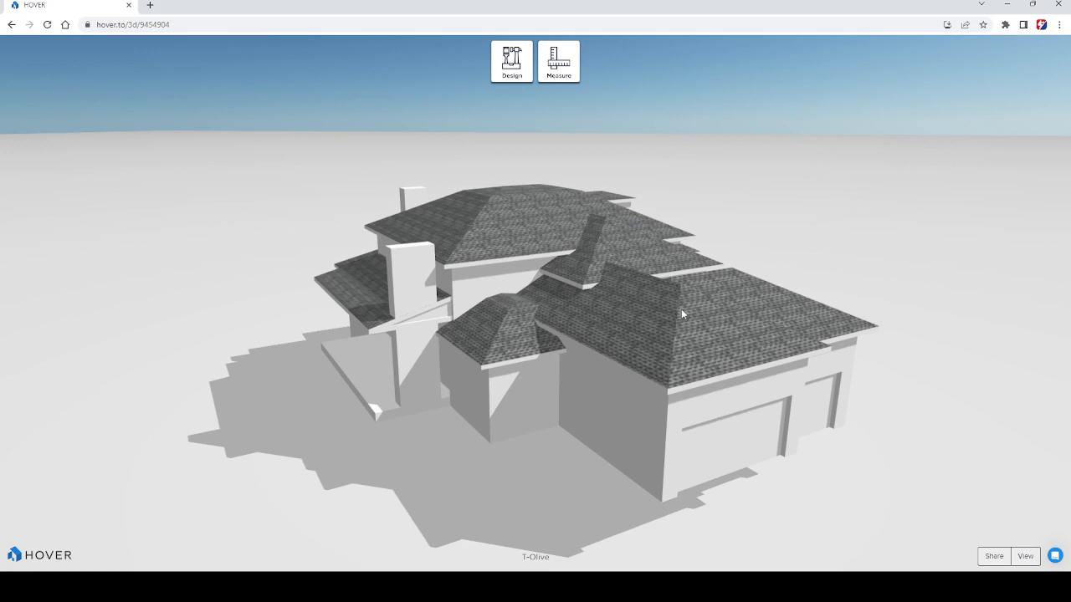
- Tilt up to a top-down view of the whole shingled roof, then return to a lower front angle
left_click_drag(683, 315, 583, 336)
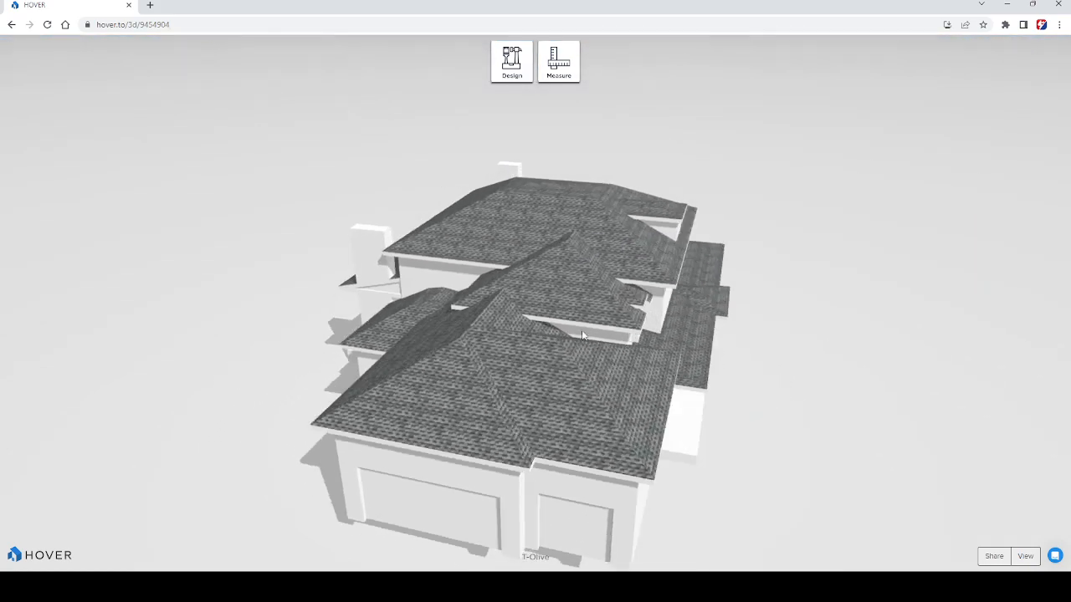
left_click_drag(583, 334, 583, 251)
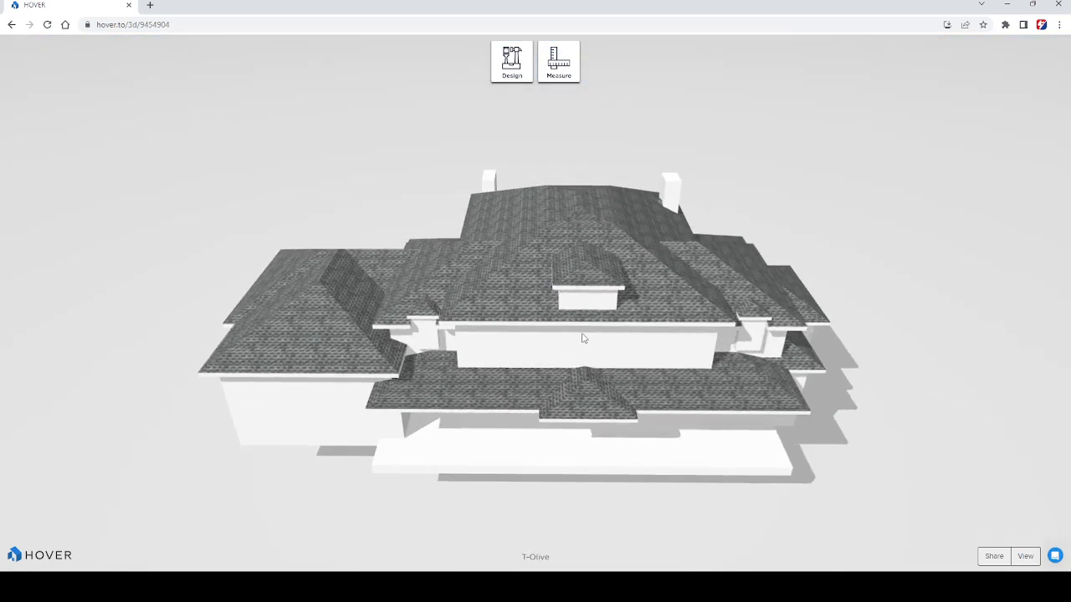
left_click_drag(582, 338, 596, 435)
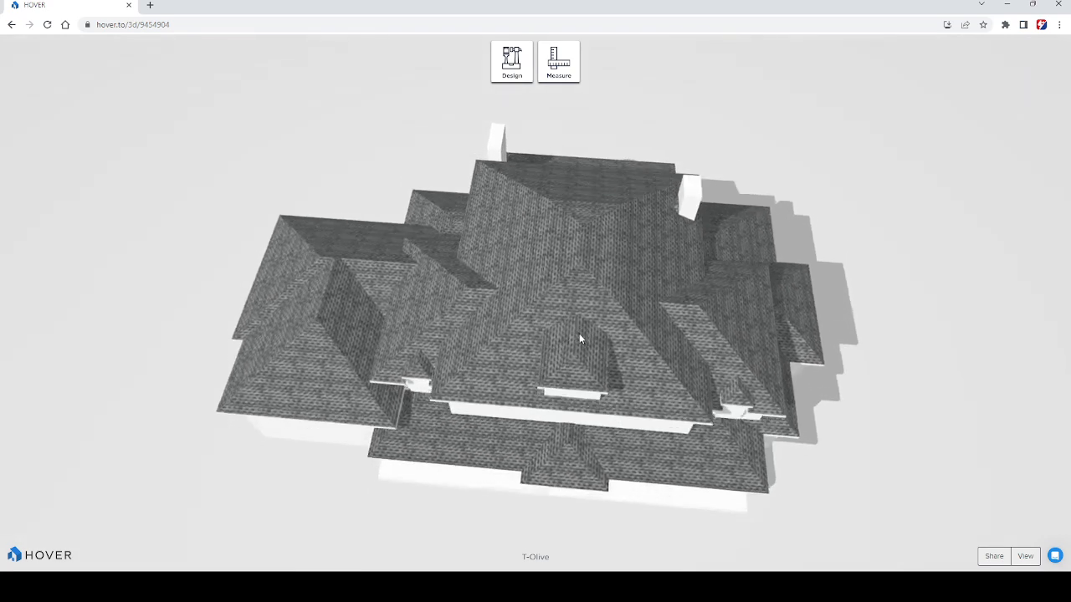
left_click_drag(579, 338, 460, 372)
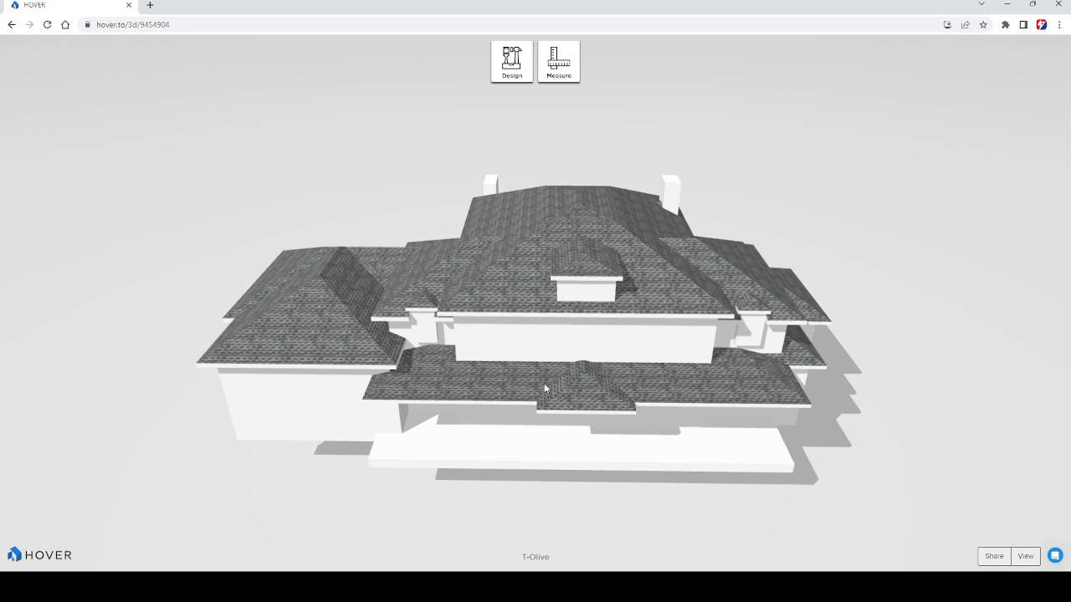
mouse_move(572, 256)
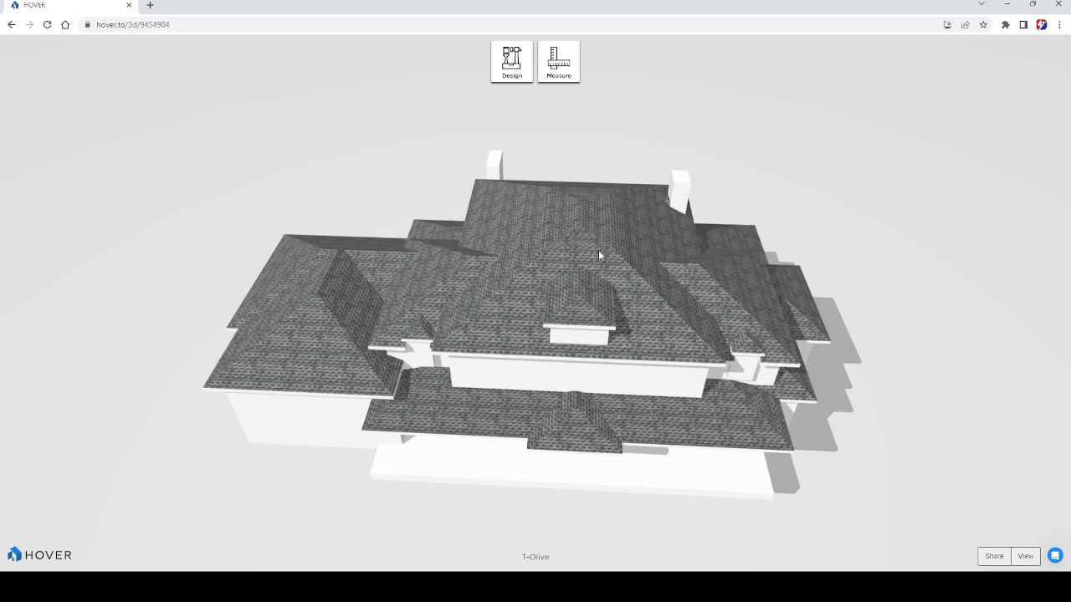
mouse_move(536, 211)
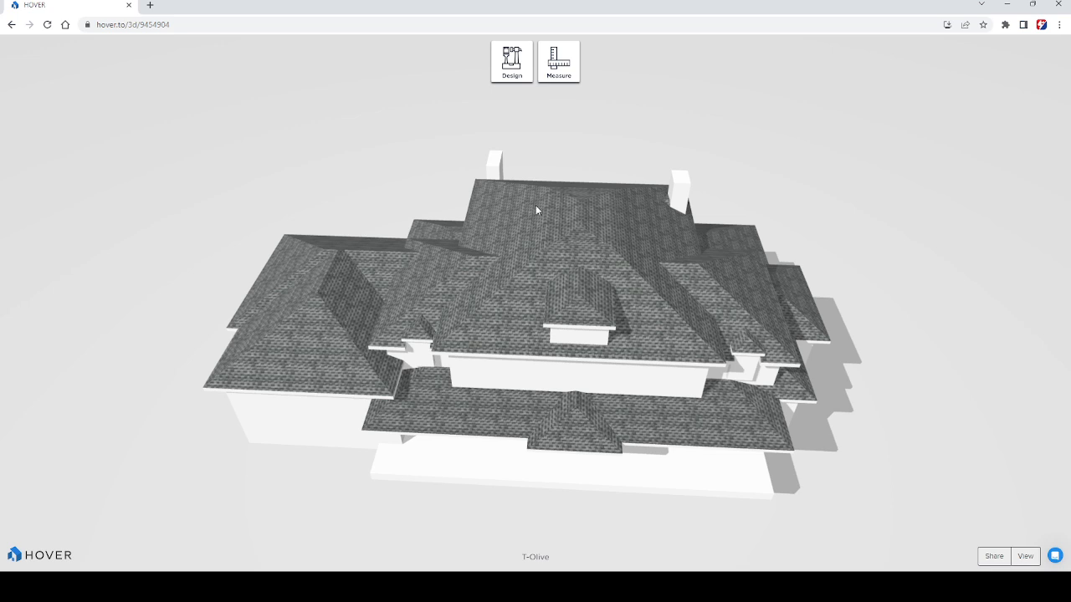
mouse_move(539, 222)
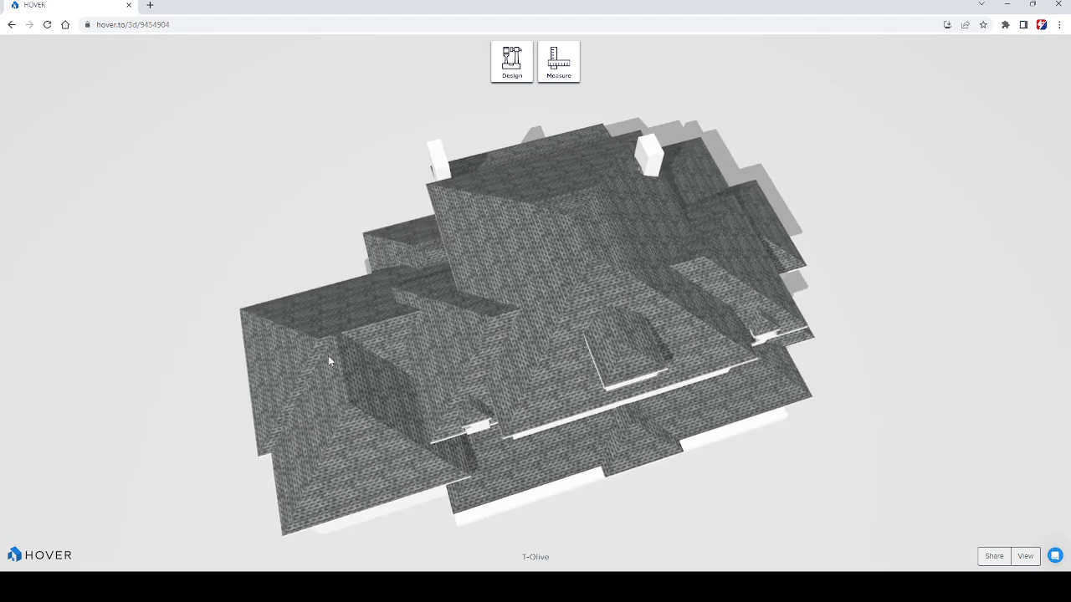
- Rotate overhead looking straight down the roof and move in close on a shingled section's texture
left_click_drag(328, 360, 459, 383)
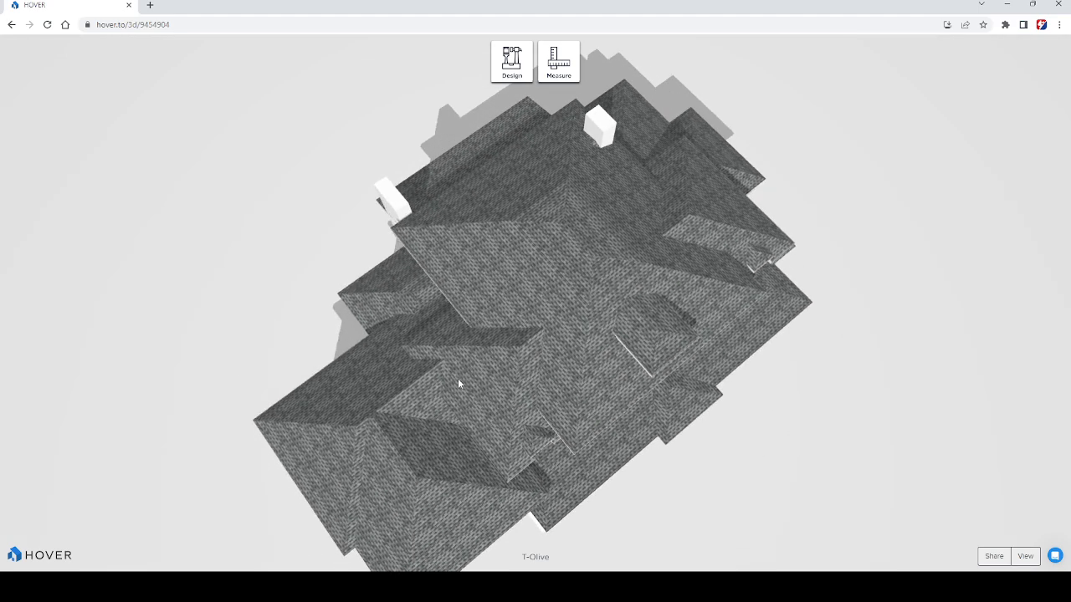
left_click_drag(459, 383, 537, 345)
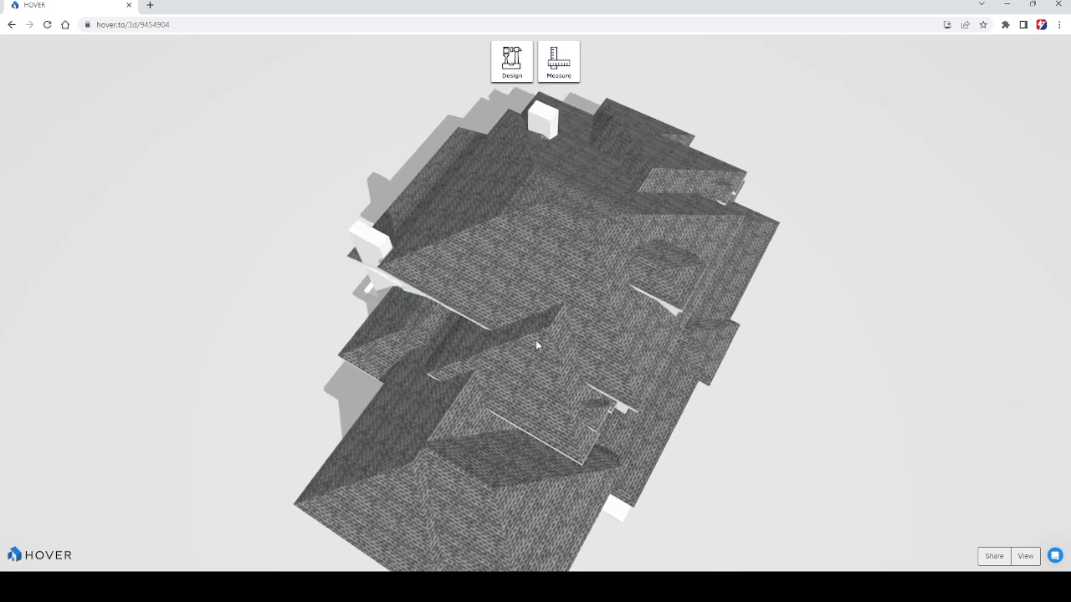
left_click_drag(537, 345, 629, 362)
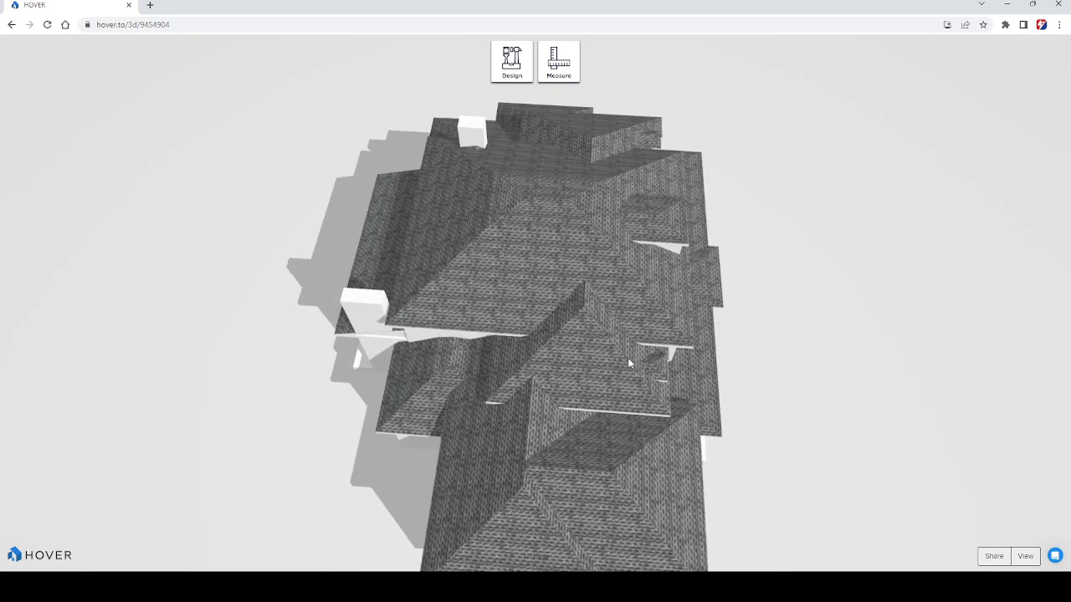
mouse_move(465, 369)
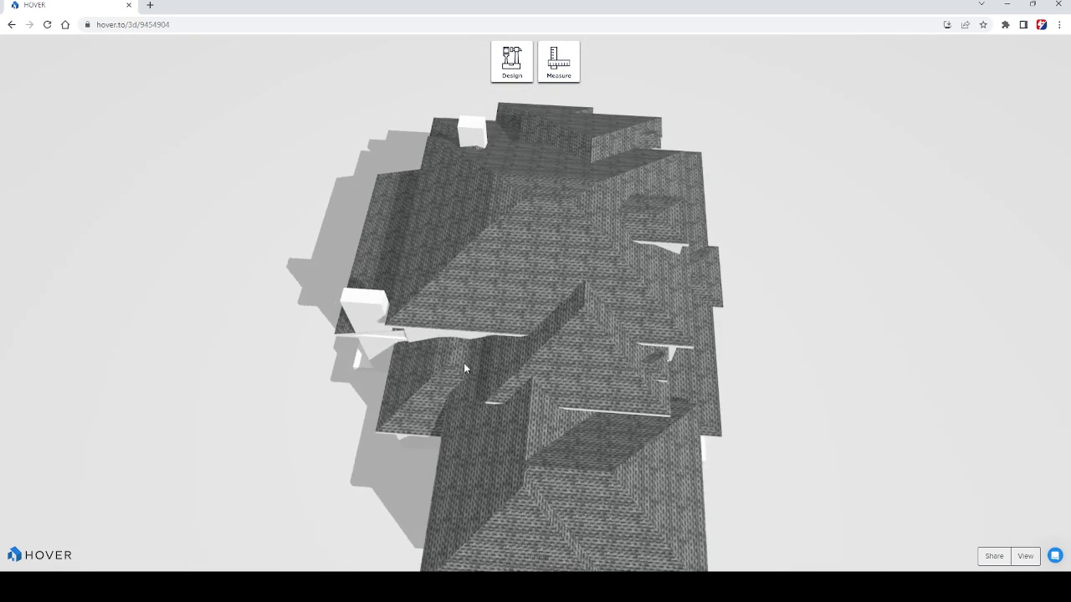
left_click_drag(465, 370, 456, 365)
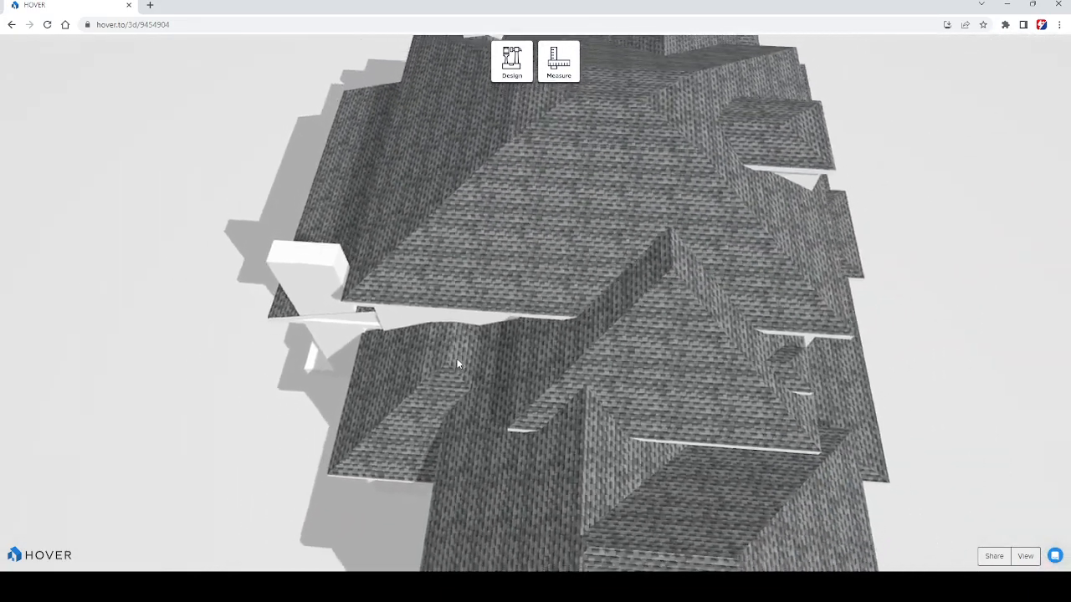
left_click_drag(459, 365, 616, 214)
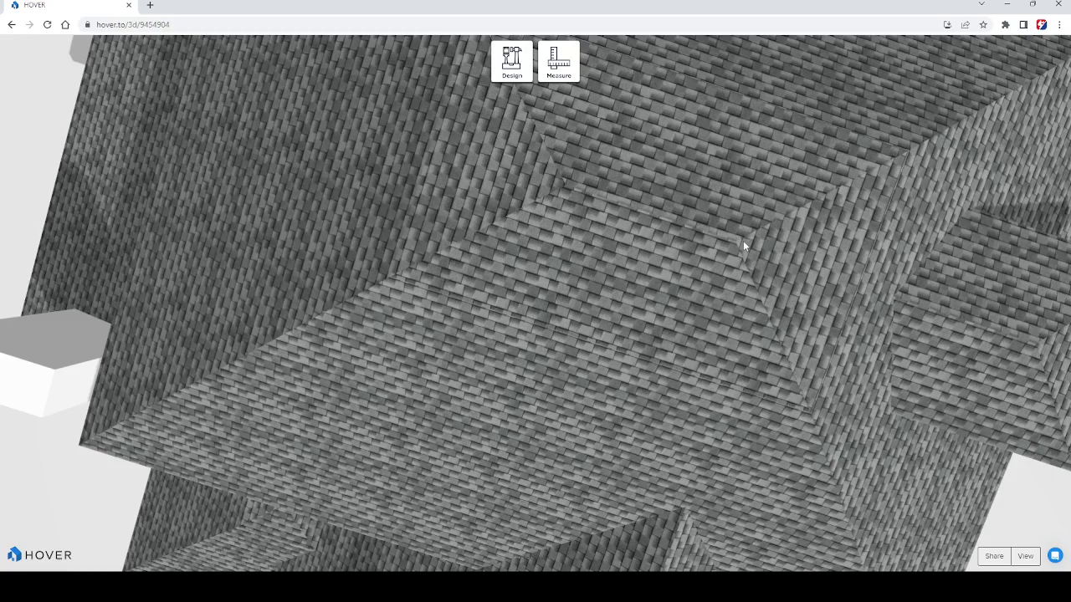
mouse_move(890, 237)
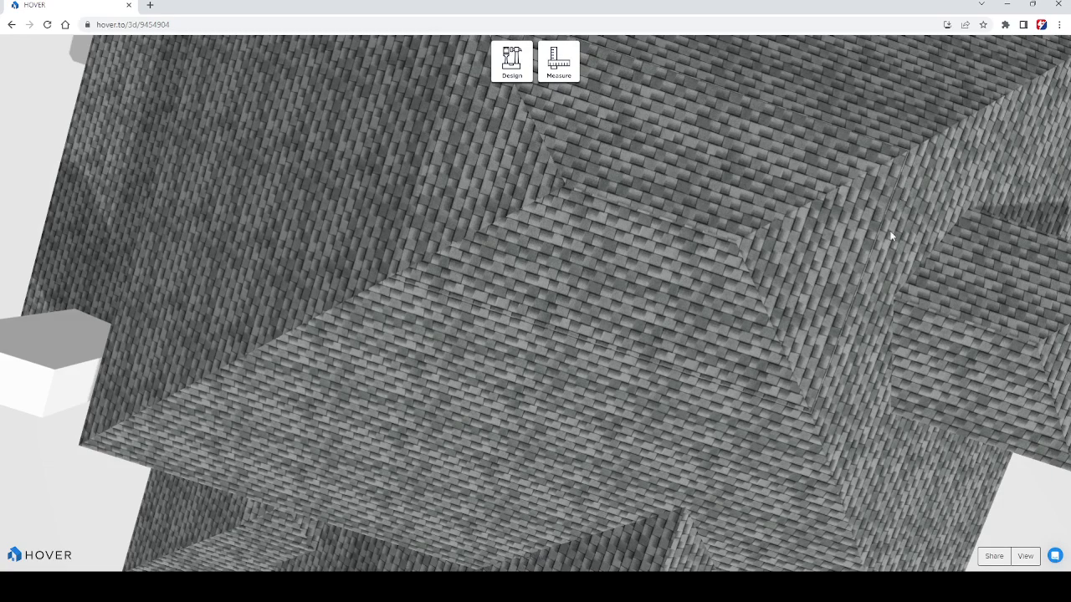
mouse_move(860, 381)
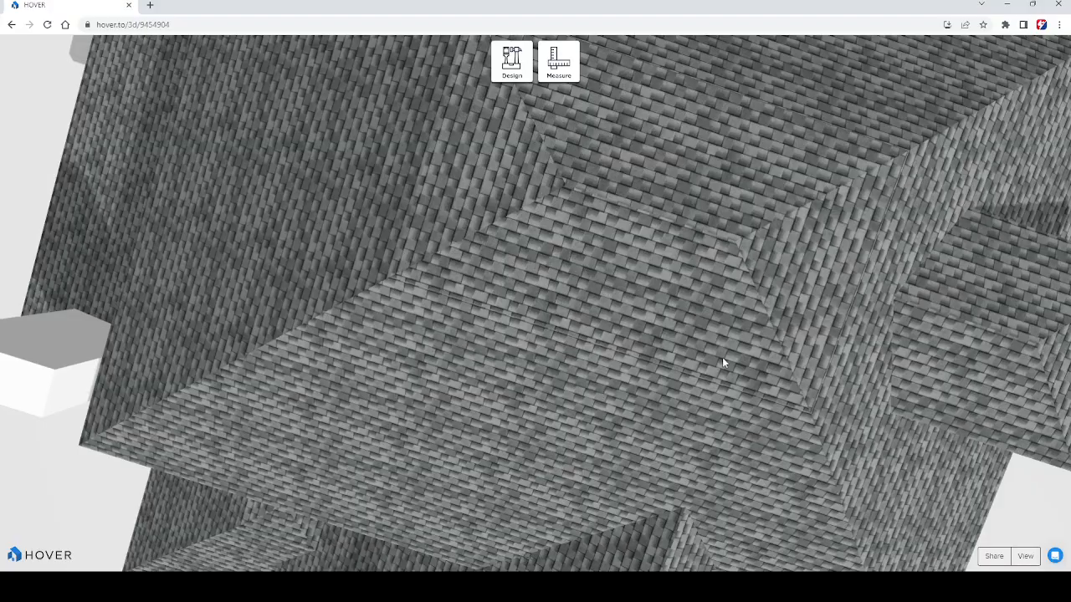
- Orbit beneath the model to see its underside, then return to the roof measurements report
left_click_drag(723, 361, 786, 170)
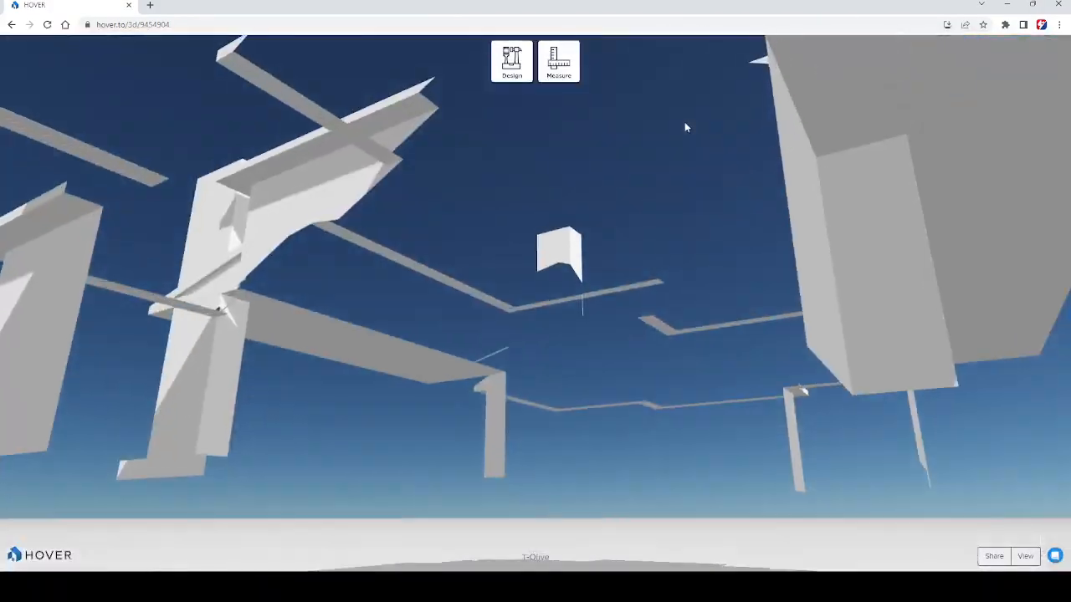
left_click_drag(686, 127, 549, 237)
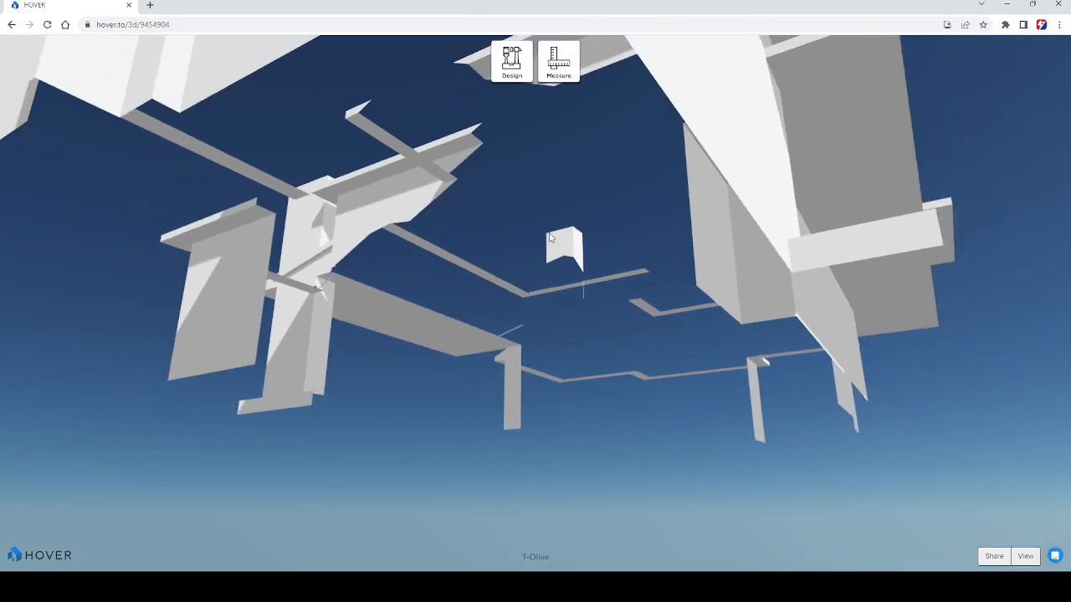
left_click(509, 63)
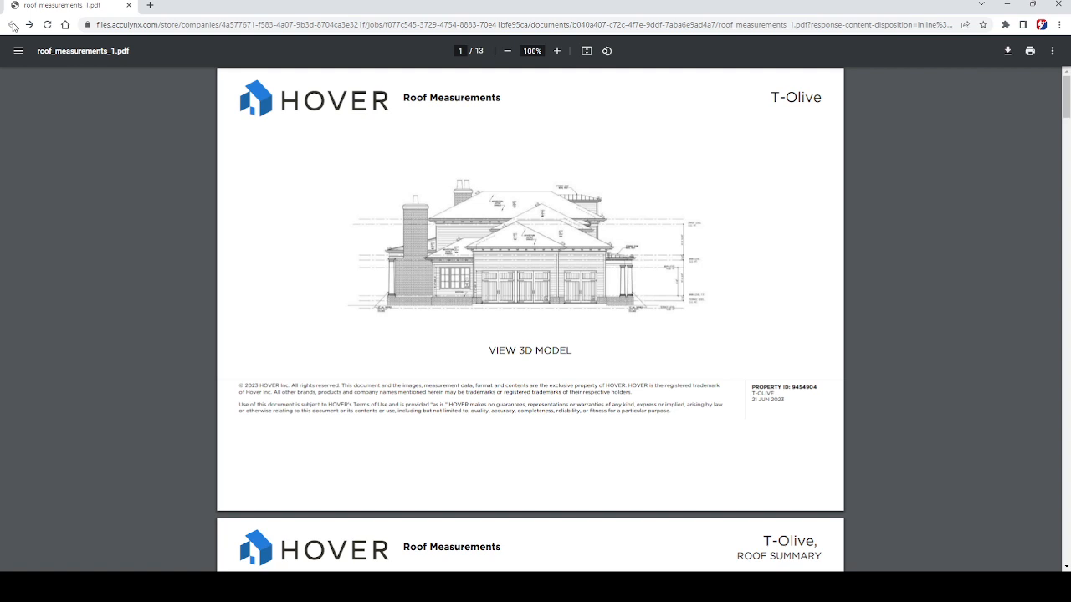
- Reopen the T-Olive 3D model from the VIEW 3D MODEL link on the report's cover page
left_click(527, 352)
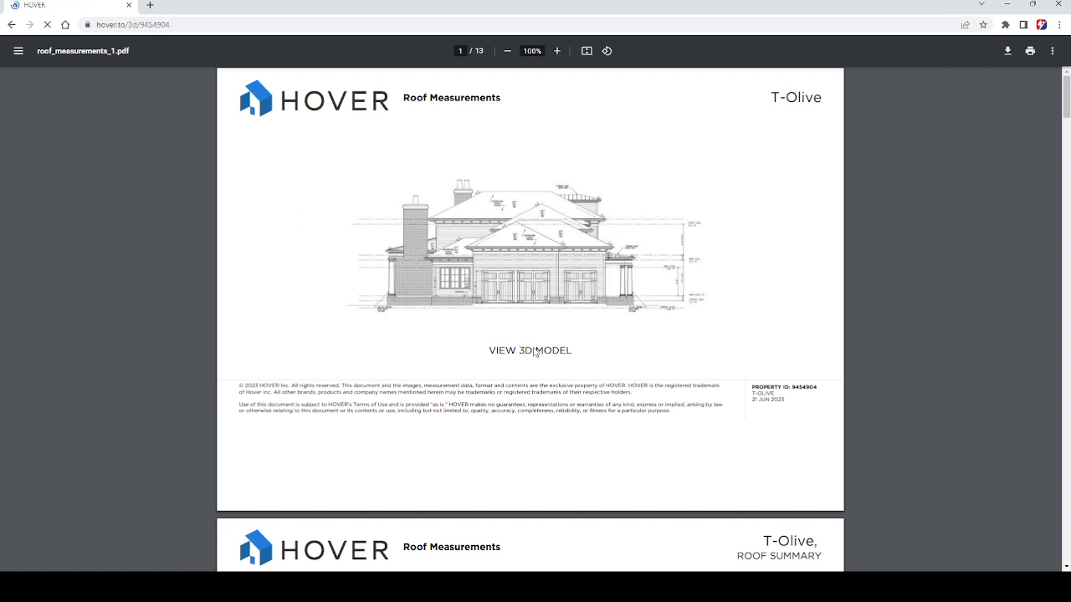
left_click(532, 351)
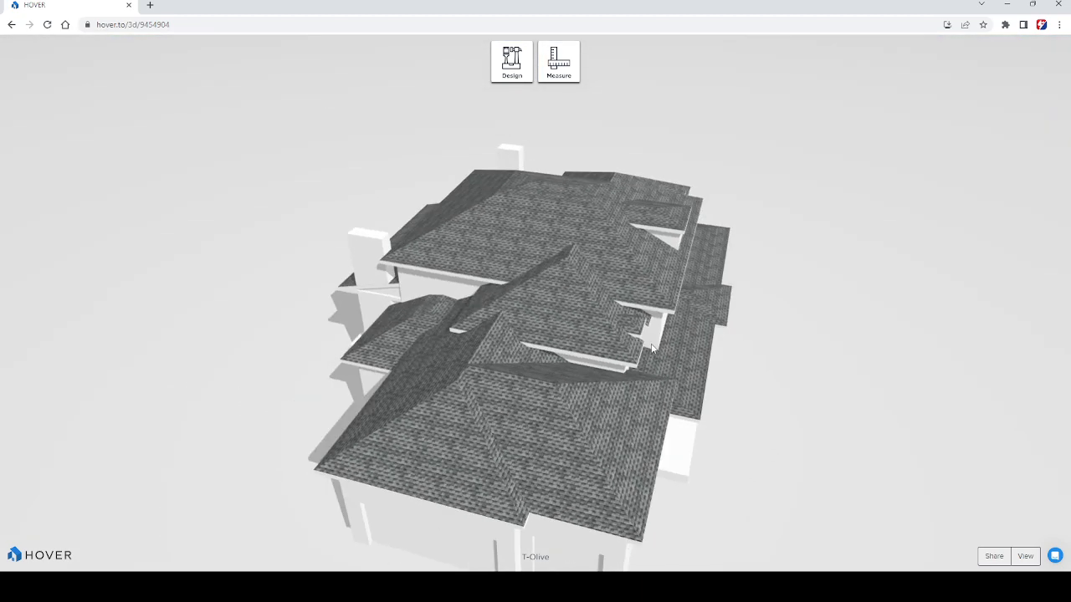
- Orbit in close over the roof surfaces, then swing around to the front of the house
left_click_drag(652, 350, 633, 363)
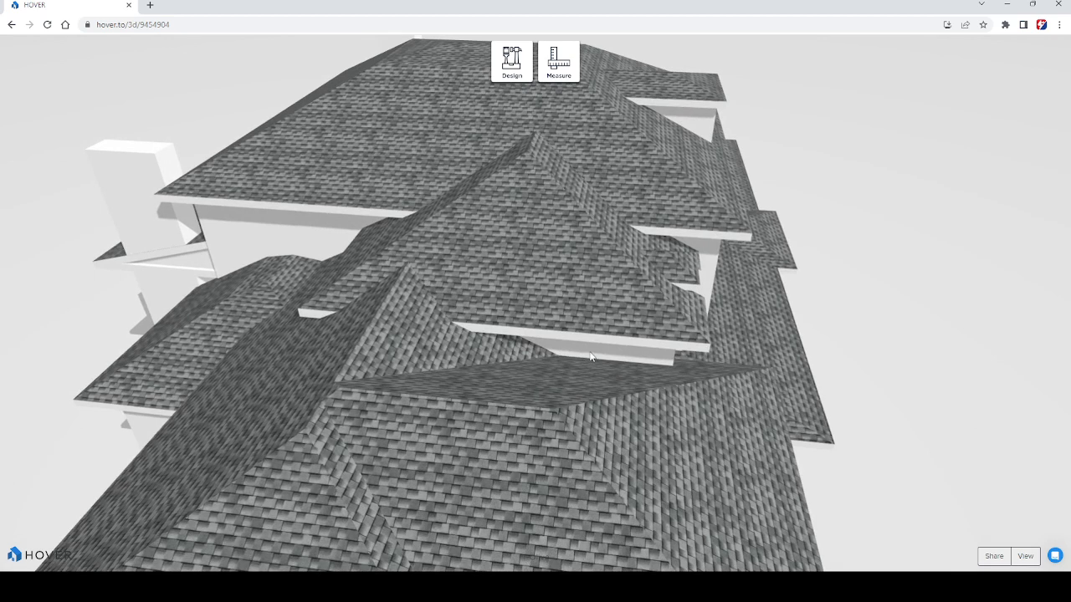
mouse_move(624, 363)
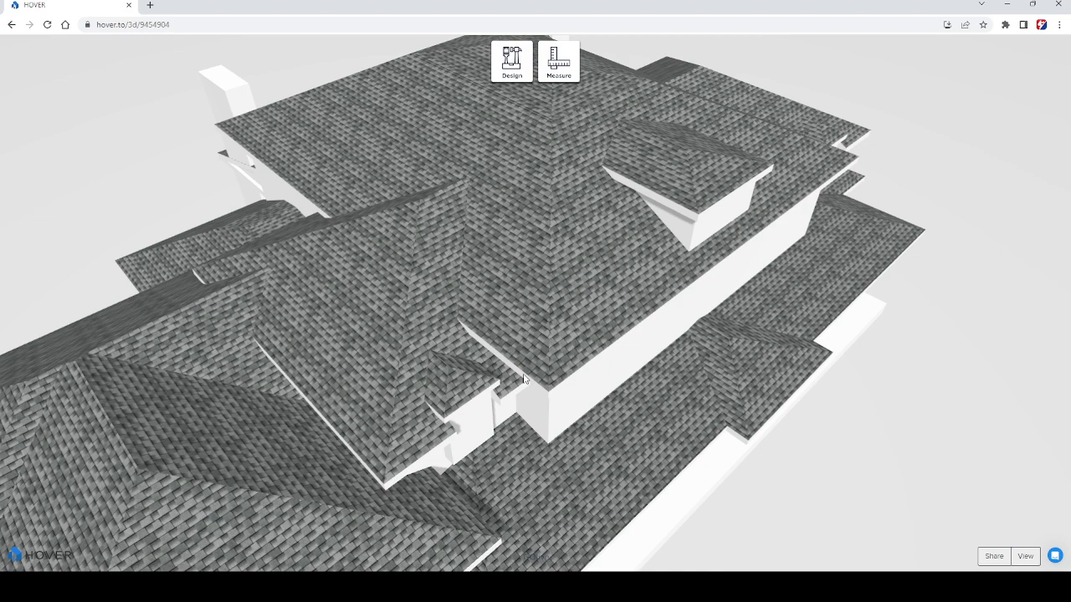
left_click_drag(525, 378, 295, 283)
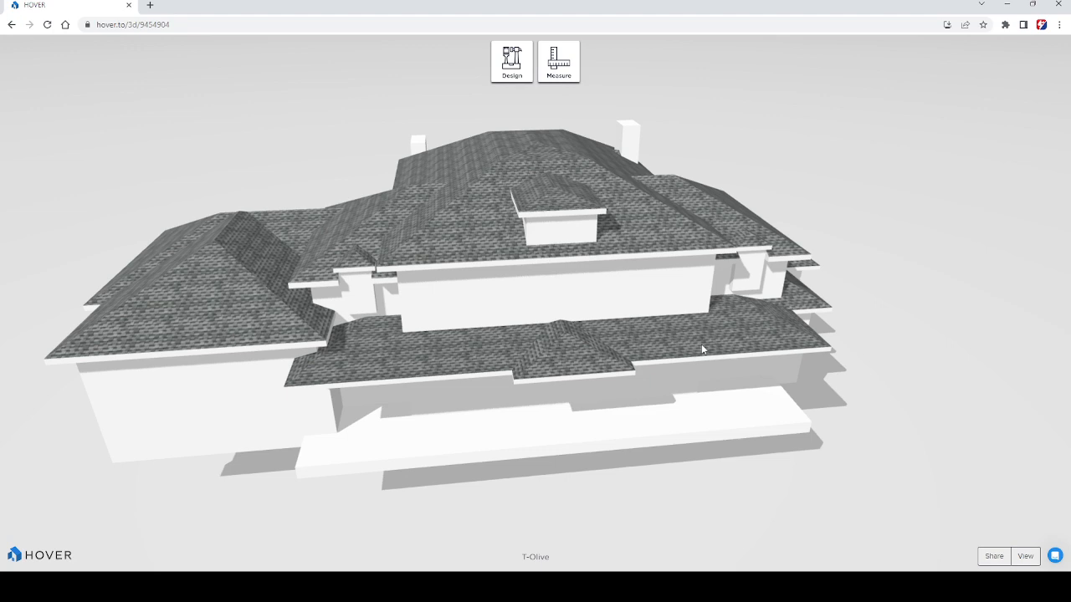
mouse_move(681, 345)
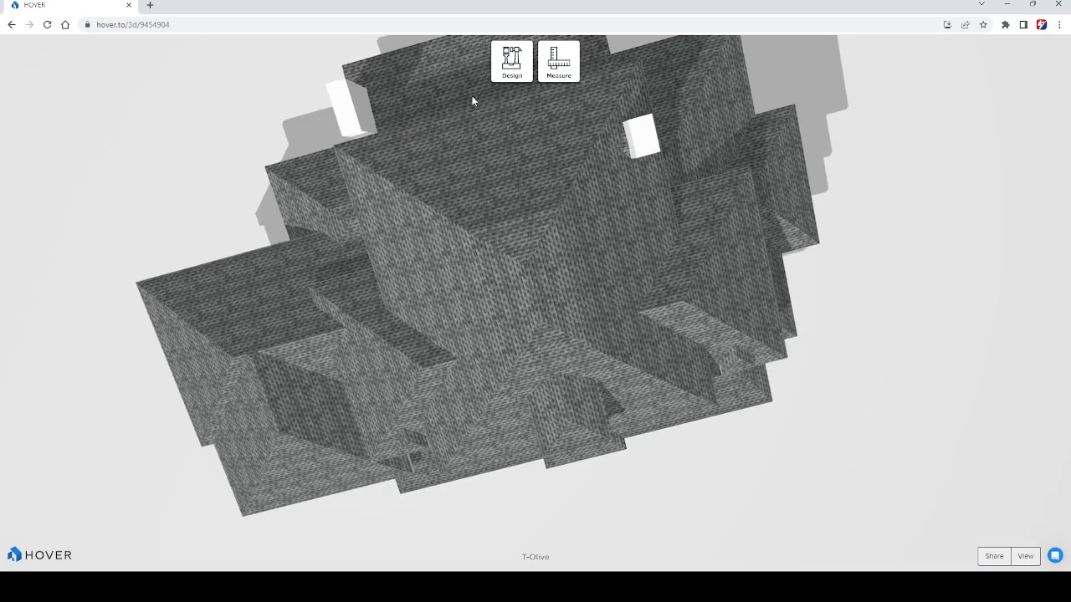
- Bring up the Design workspace with product options and look down over the front and far-end roof
left_click(510, 60)
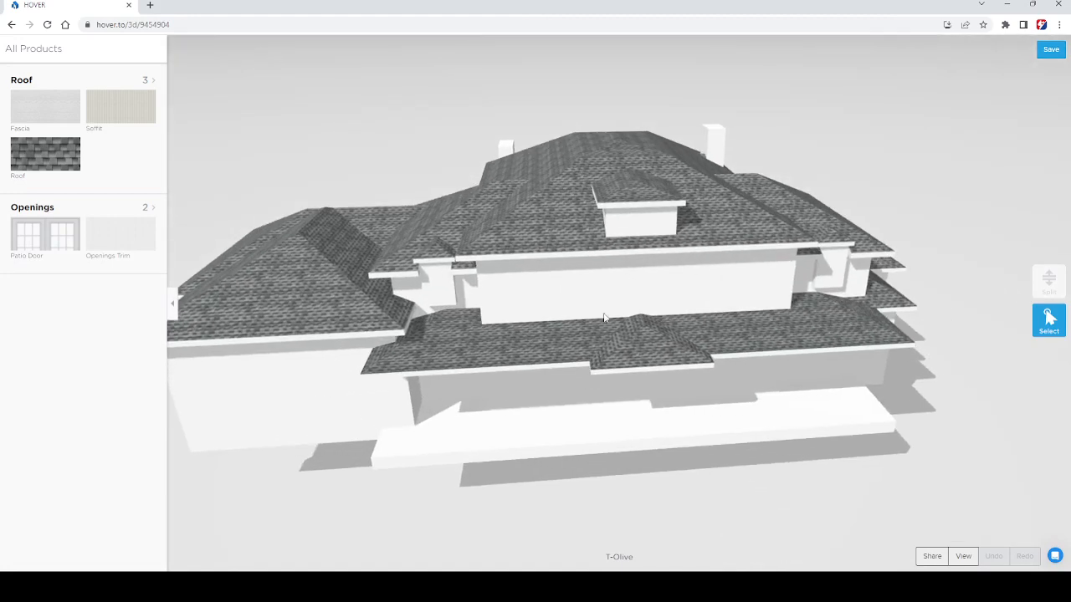
mouse_move(579, 325)
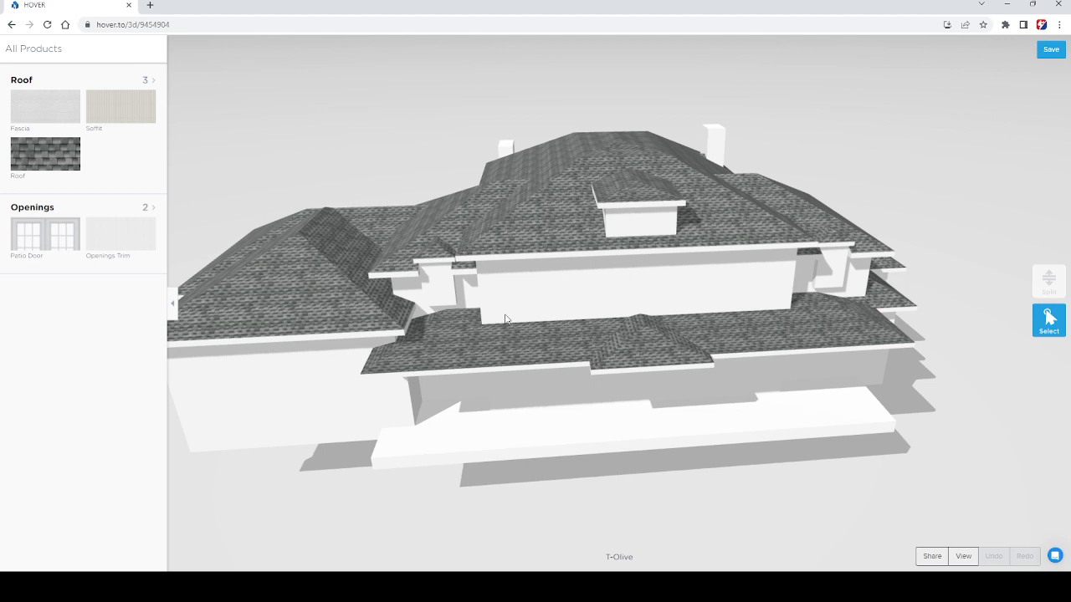
mouse_move(525, 314)
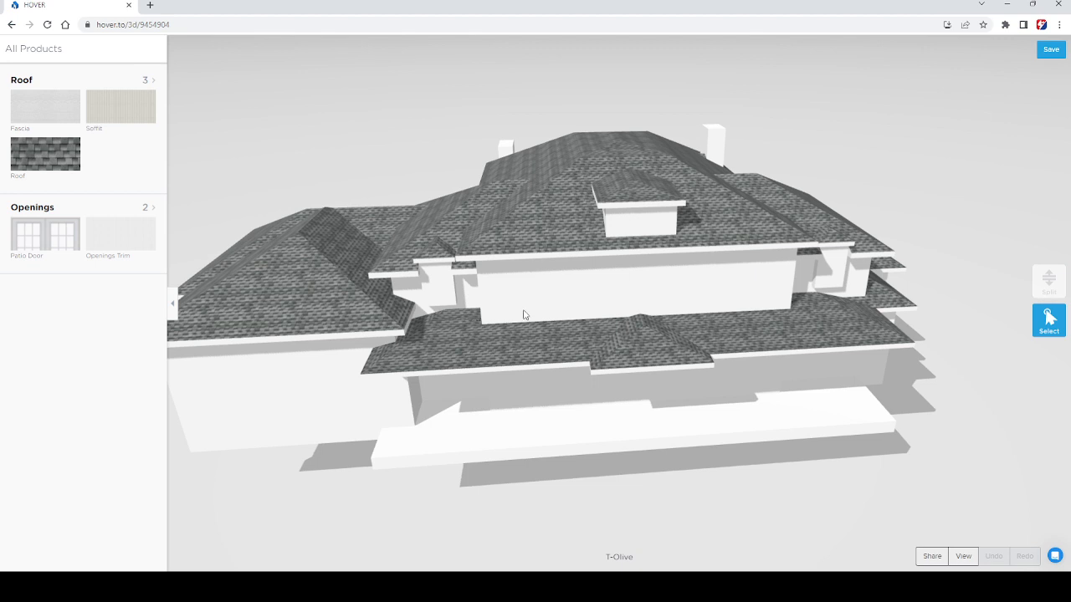
mouse_move(599, 349)
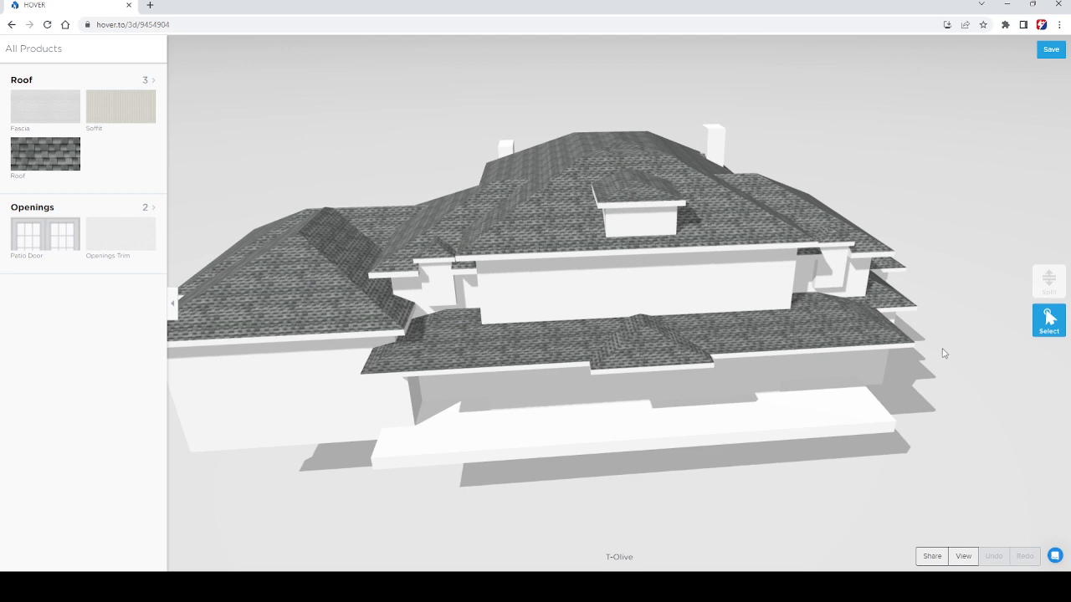
mouse_move(632, 308)
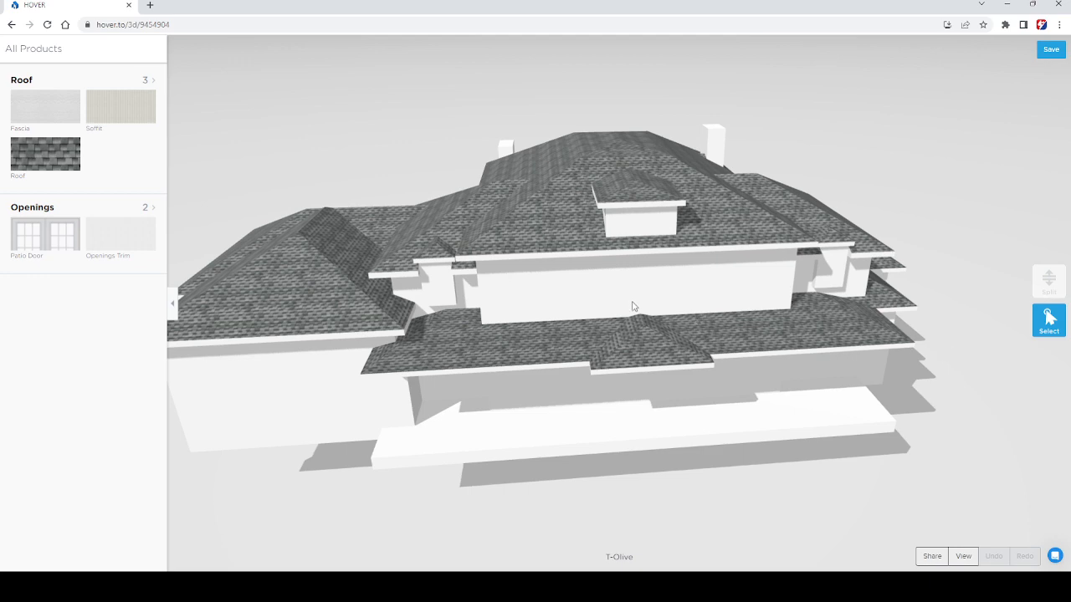
left_click_drag(632, 304, 562, 281)
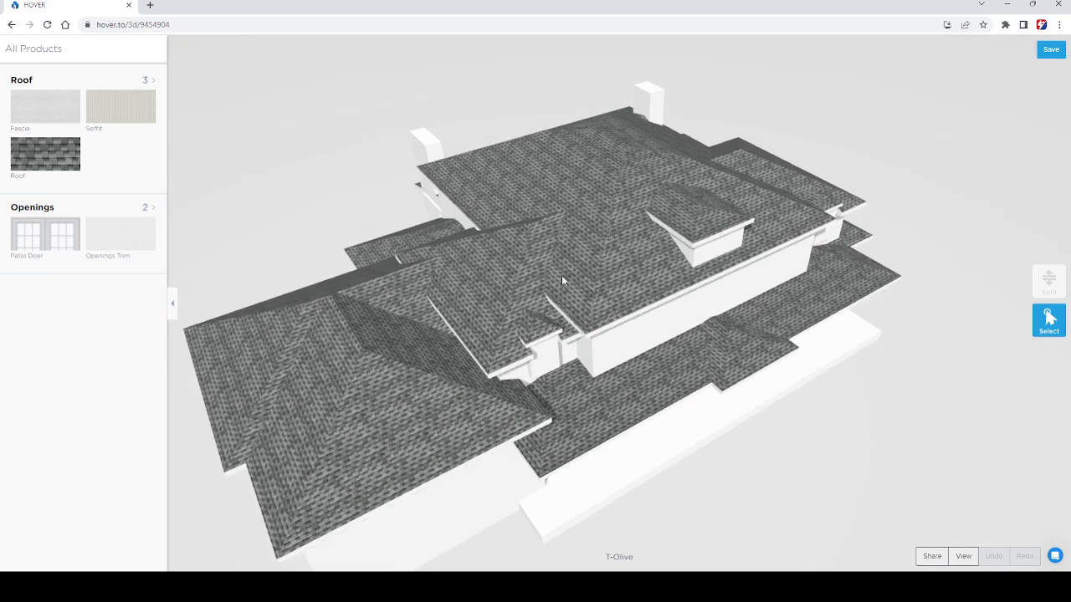
left_click_drag(562, 281, 582, 383)
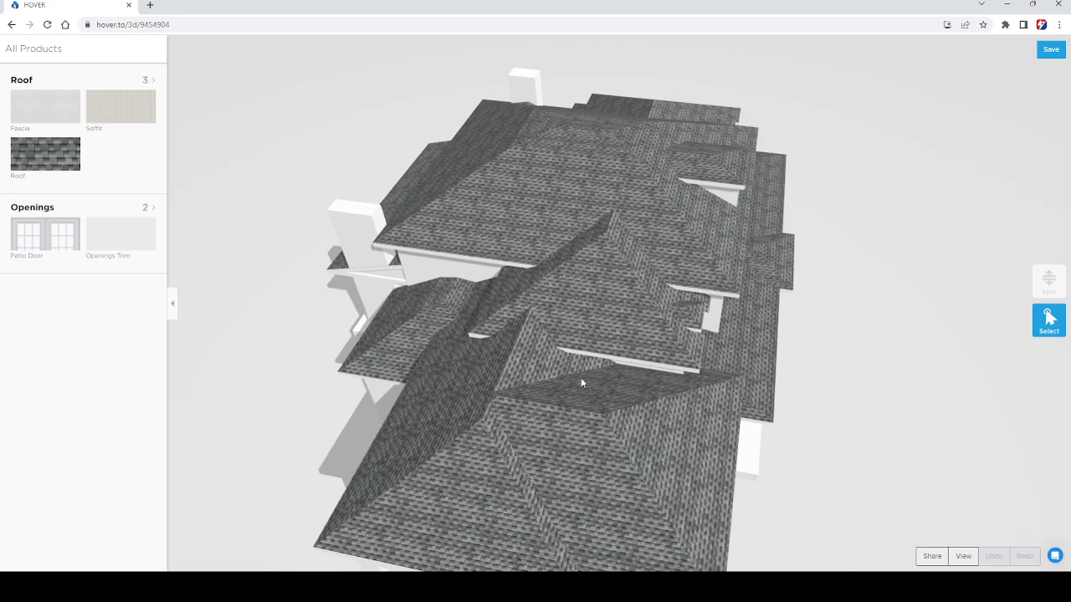
mouse_move(626, 371)
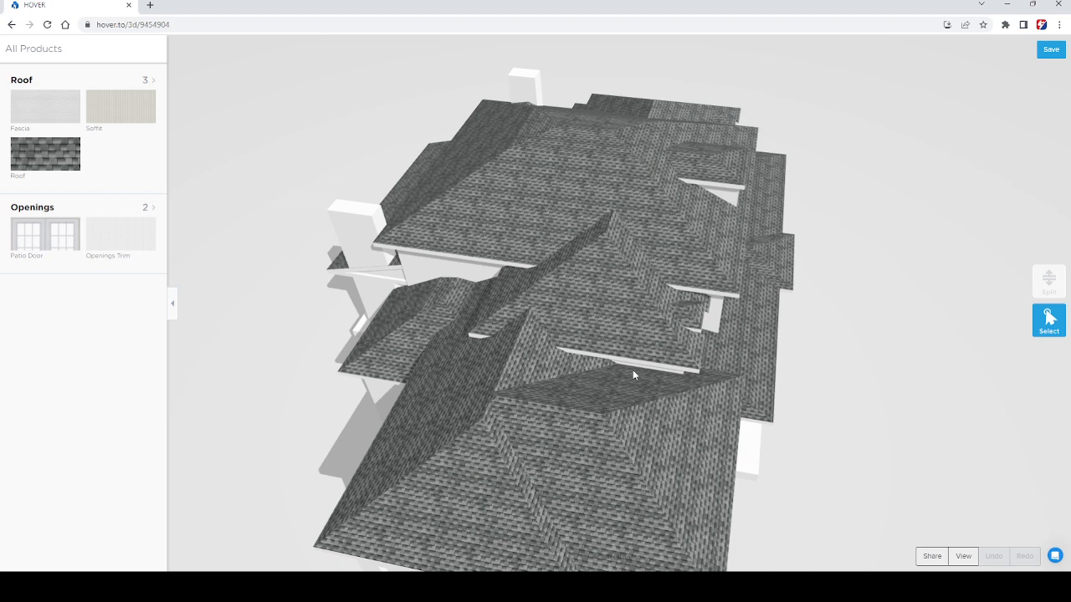
mouse_move(624, 365)
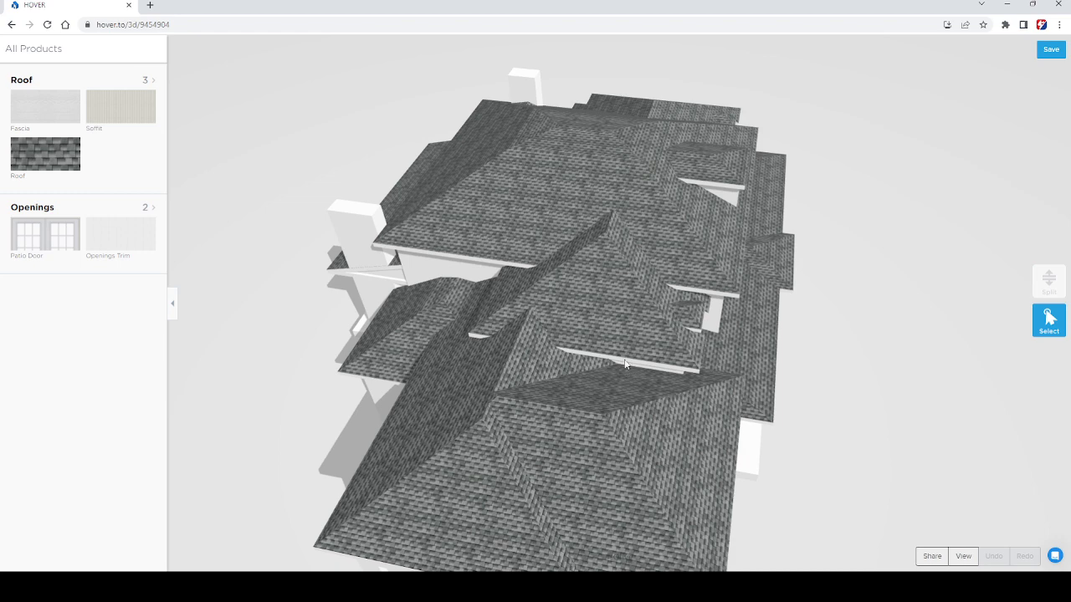
mouse_move(545, 345)
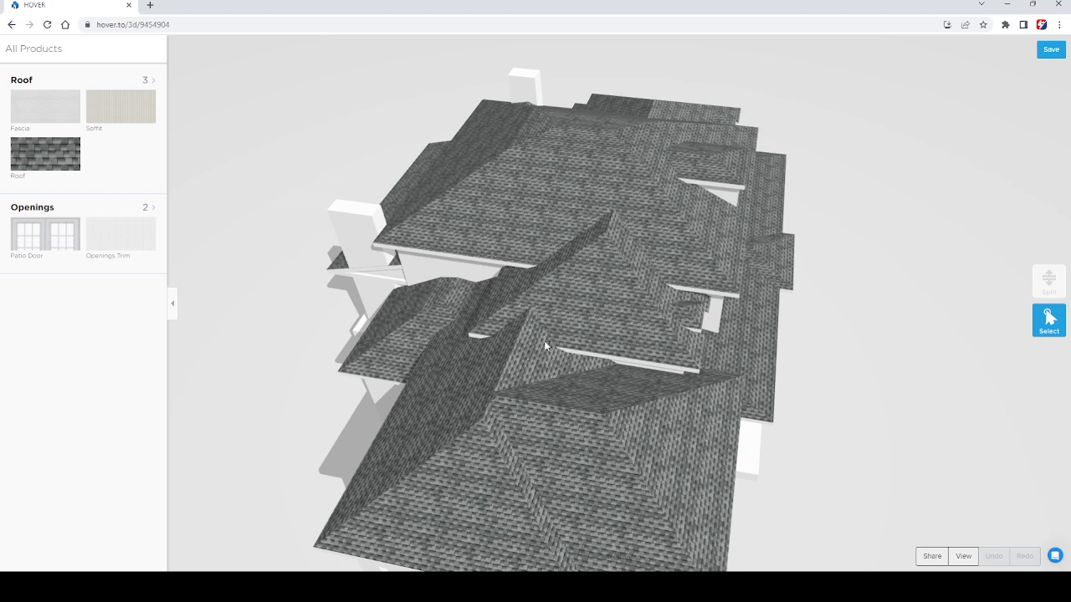
- Tilt the model to a steep, near straight-down overhead view of the roof
left_click_drag(545, 344, 523, 334)
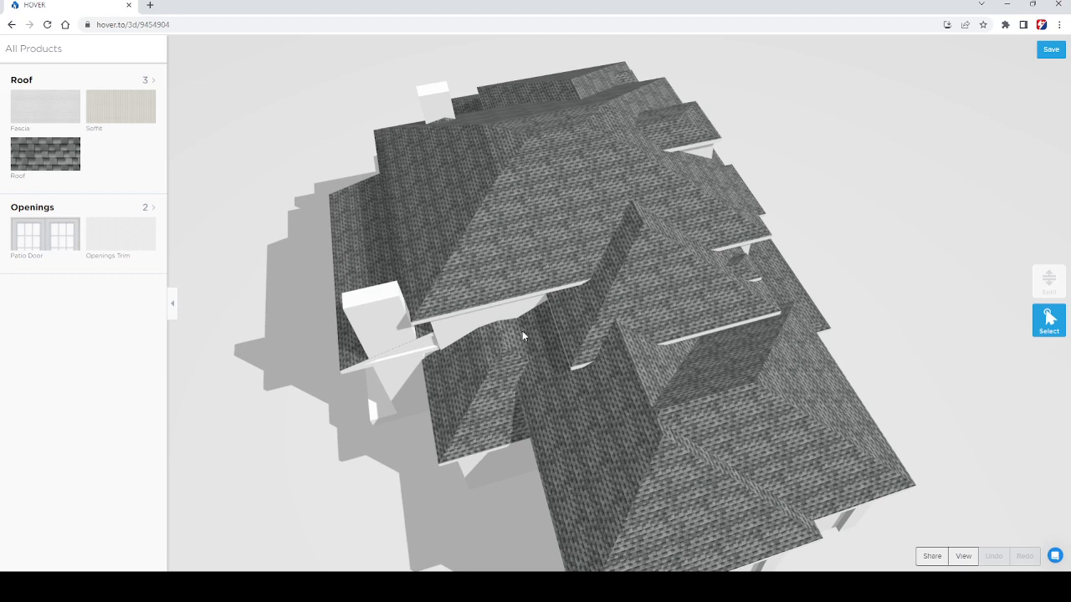
mouse_move(488, 314)
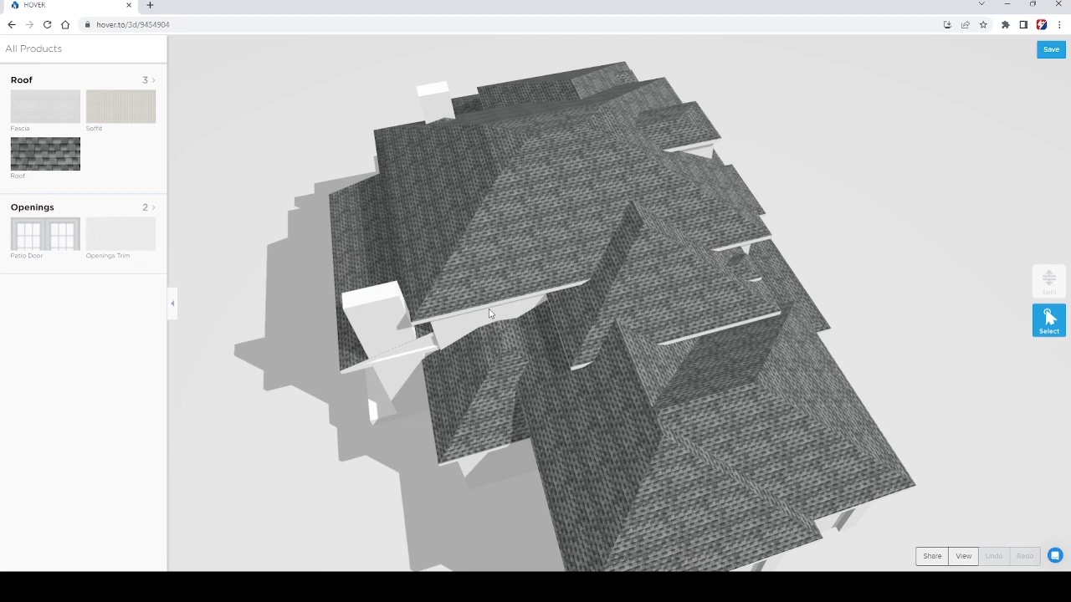
left_click_drag(489, 313, 537, 197)
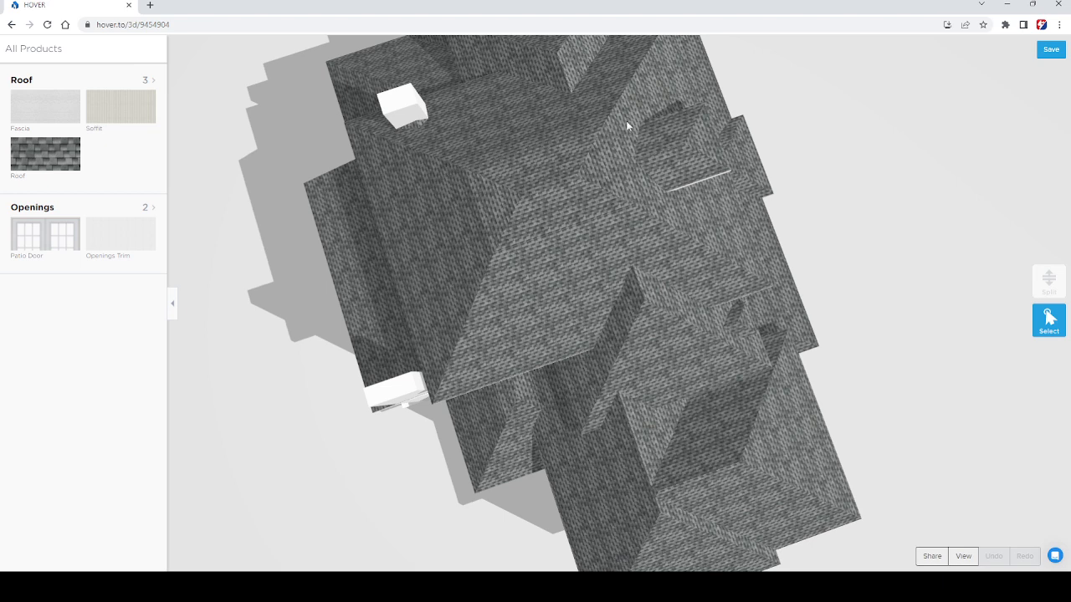
mouse_move(462, 137)
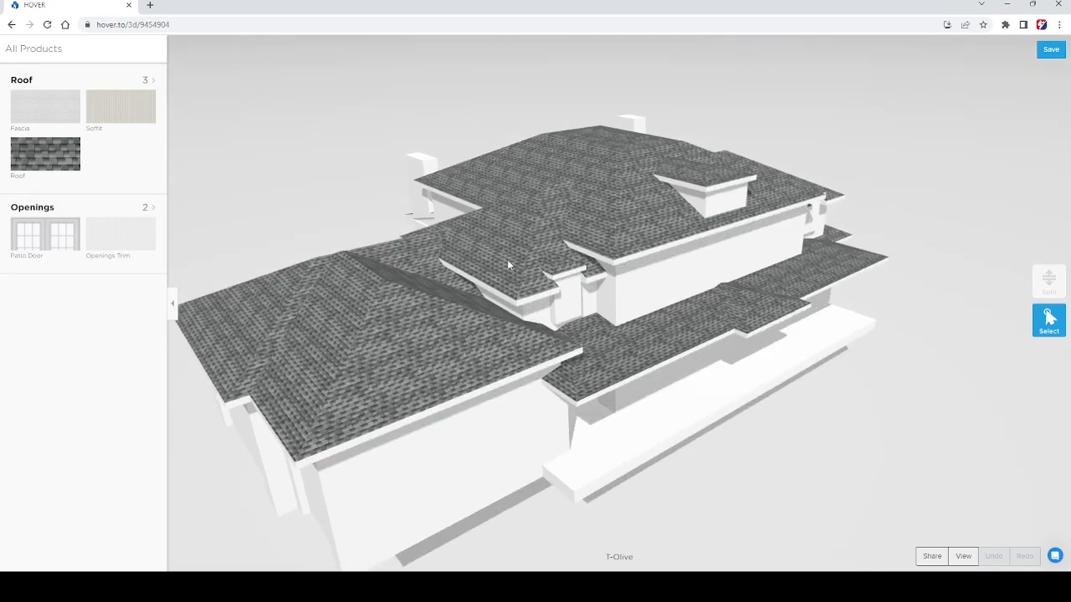
- Orbit from the front corner to a top-down view, back to the front elevation, then toward the rear sections
left_click_drag(505, 264, 483, 255)
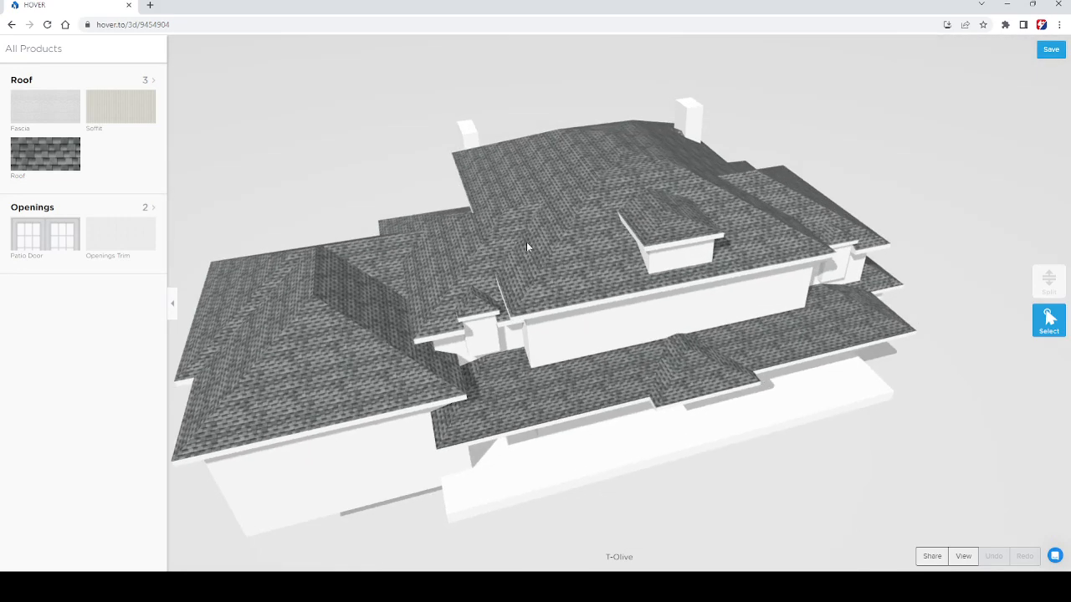
left_click_drag(527, 248, 555, 336)
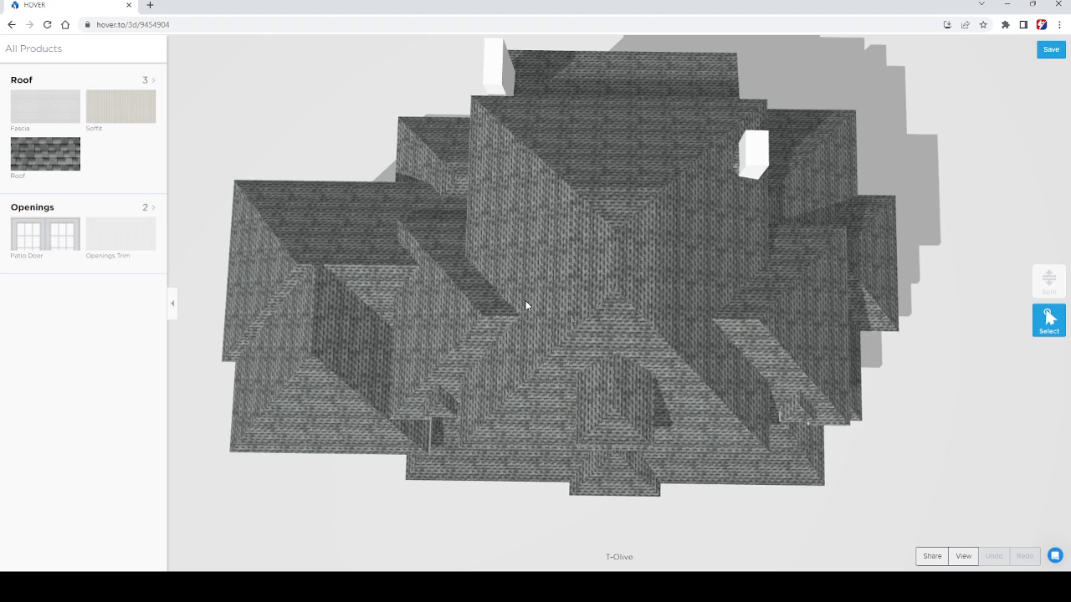
mouse_move(596, 276)
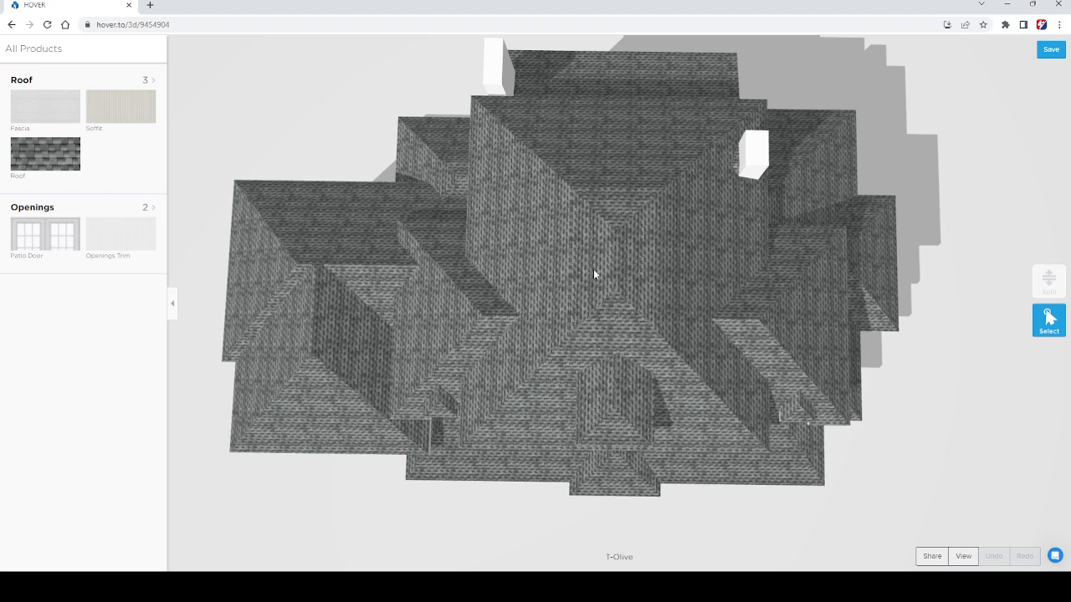
left_click_drag(594, 274, 586, 325)
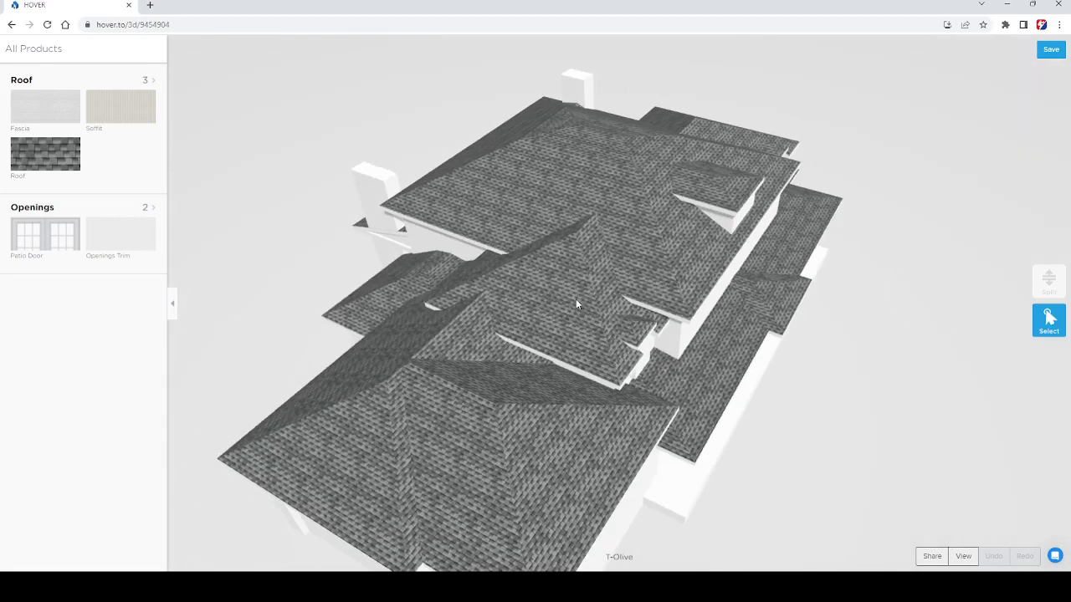
left_click_drag(575, 303, 619, 383)
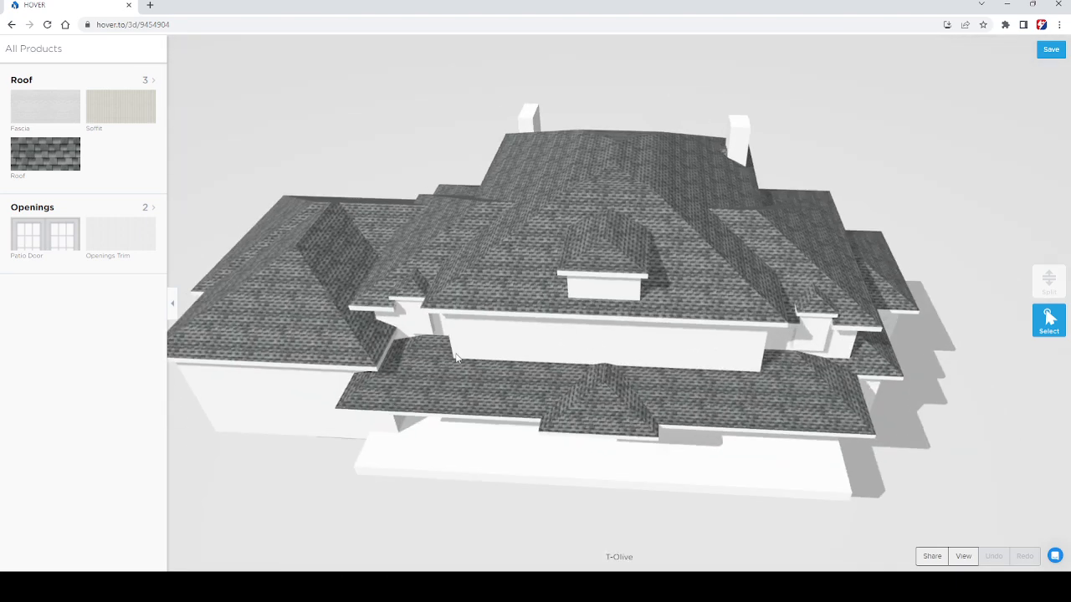
mouse_move(605, 381)
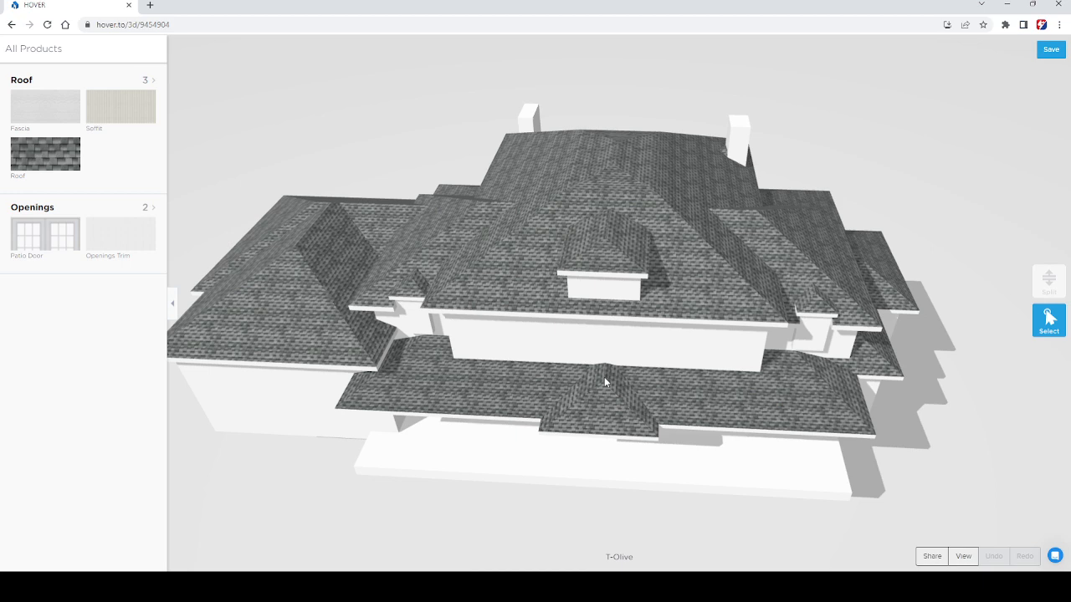
mouse_move(537, 381)
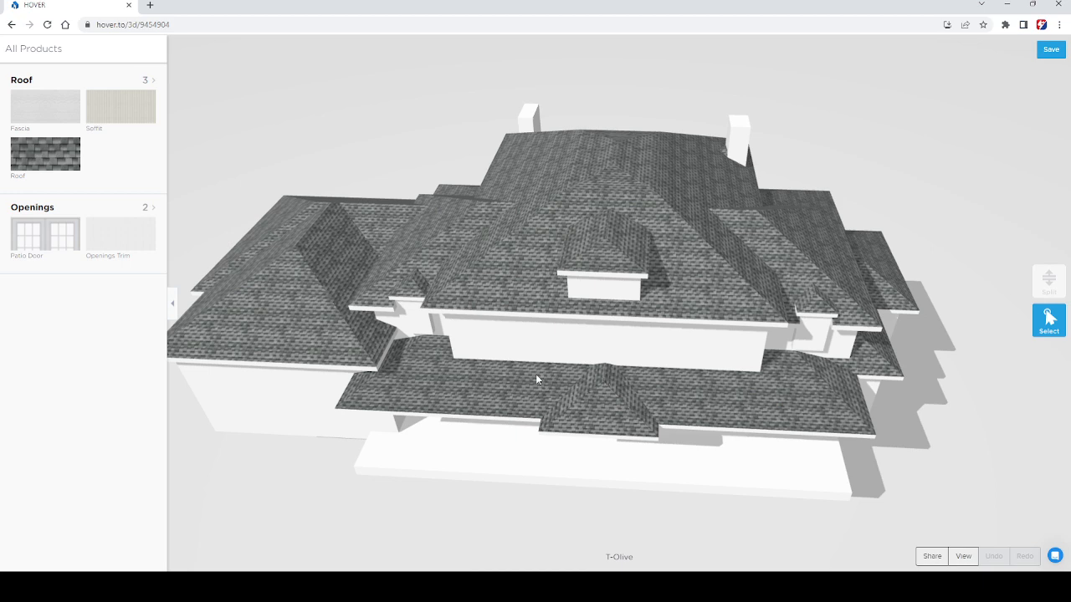
left_click_drag(537, 380, 598, 403)
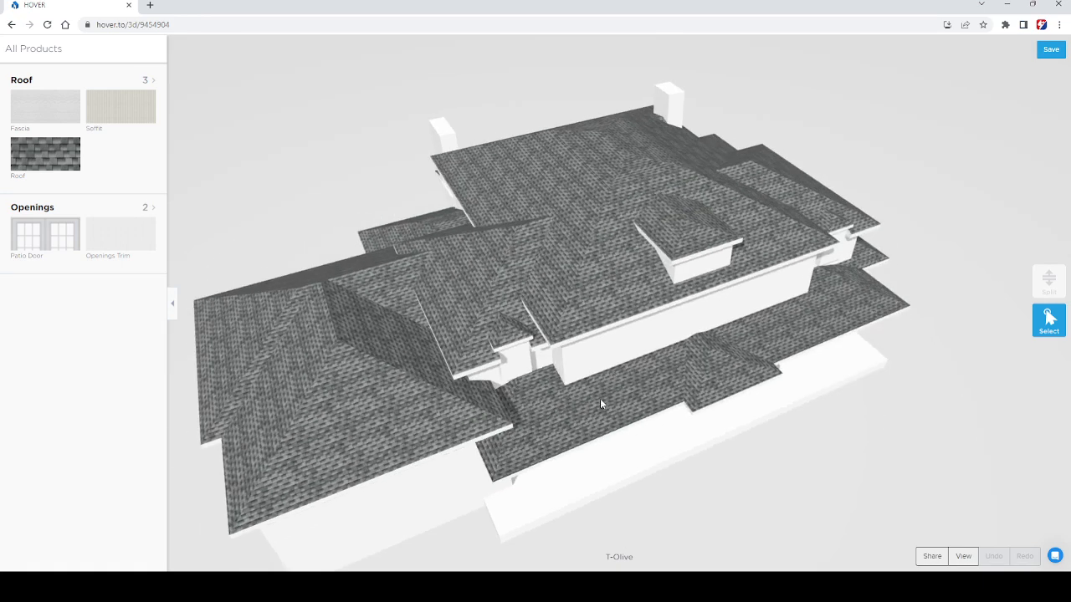
- Turn toward the side wings and tilt down to a low view of the roof over the garage
left_click_drag(601, 403, 506, 328)
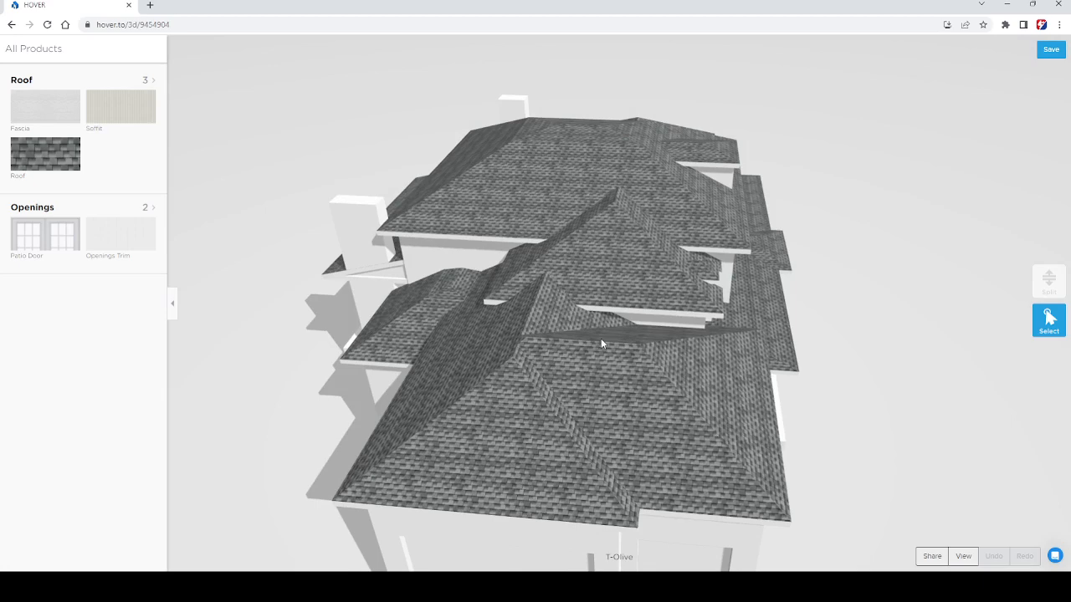
left_click_drag(600, 345, 521, 244)
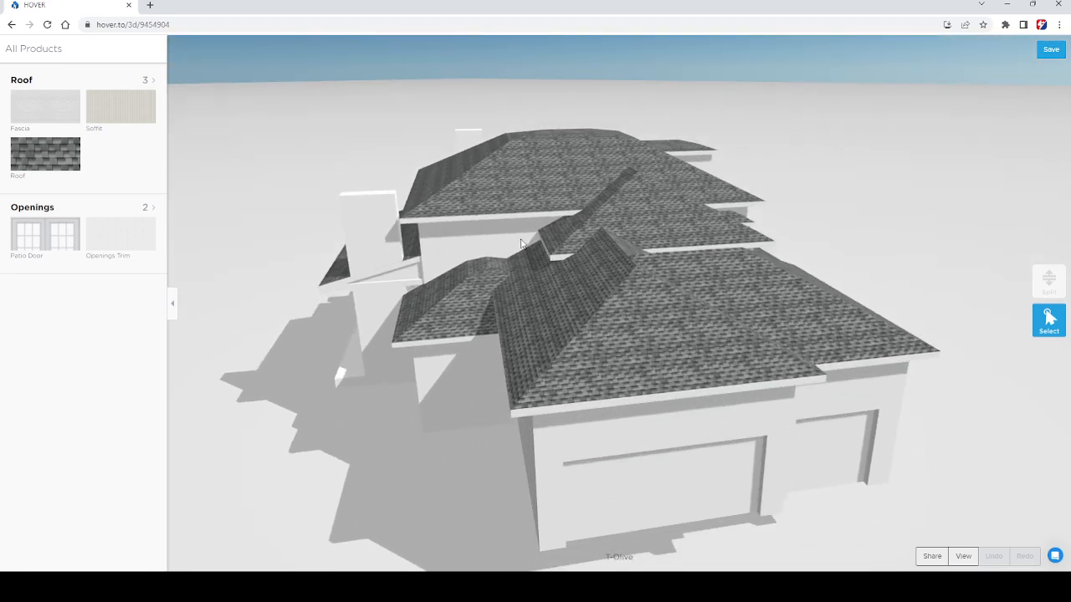
mouse_move(439, 276)
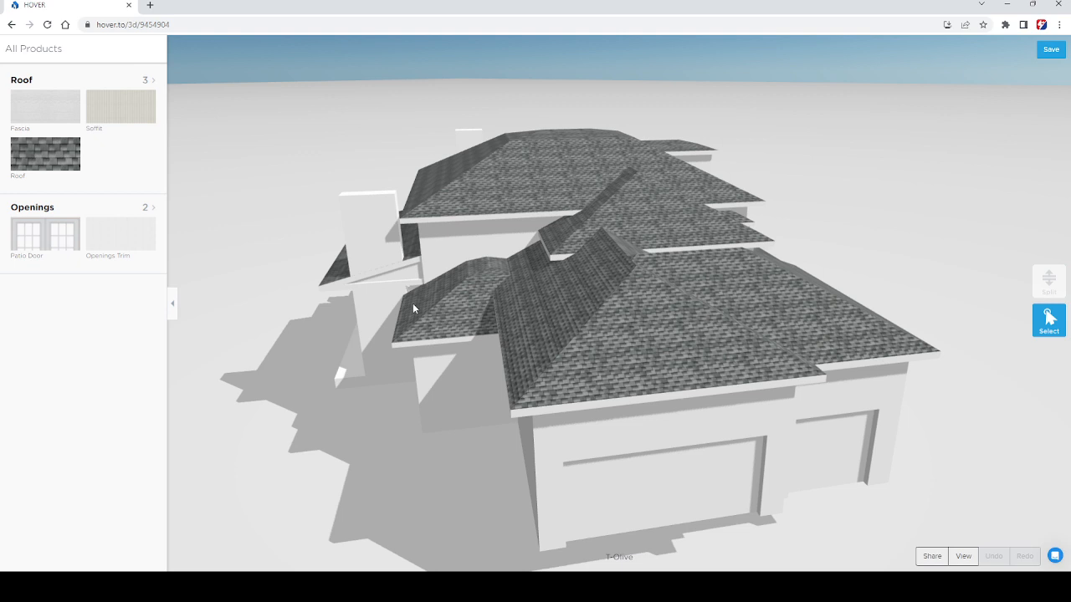
mouse_move(428, 288)
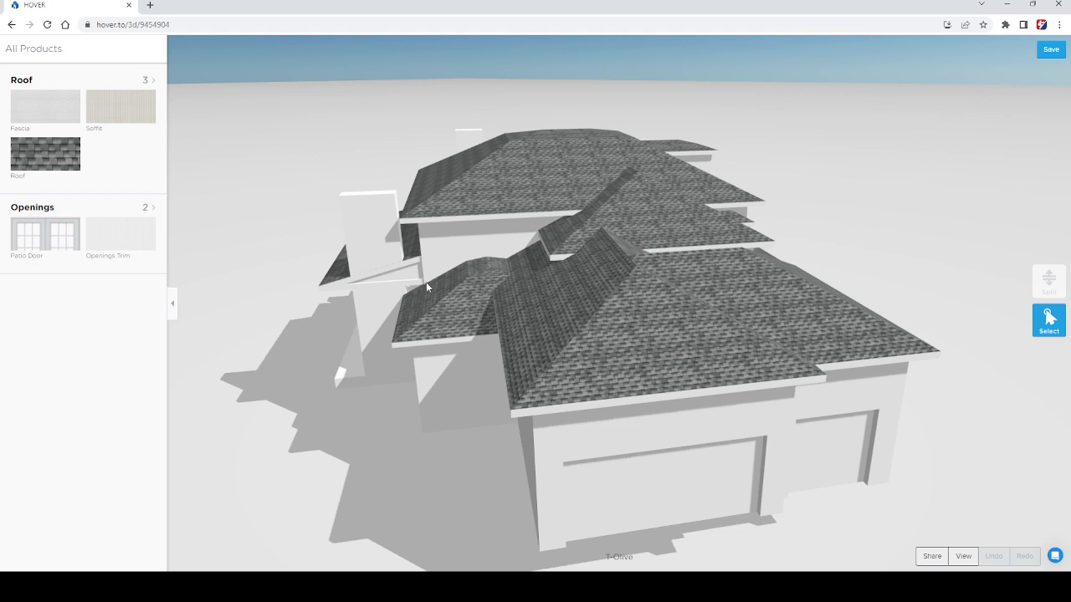
mouse_move(429, 282)
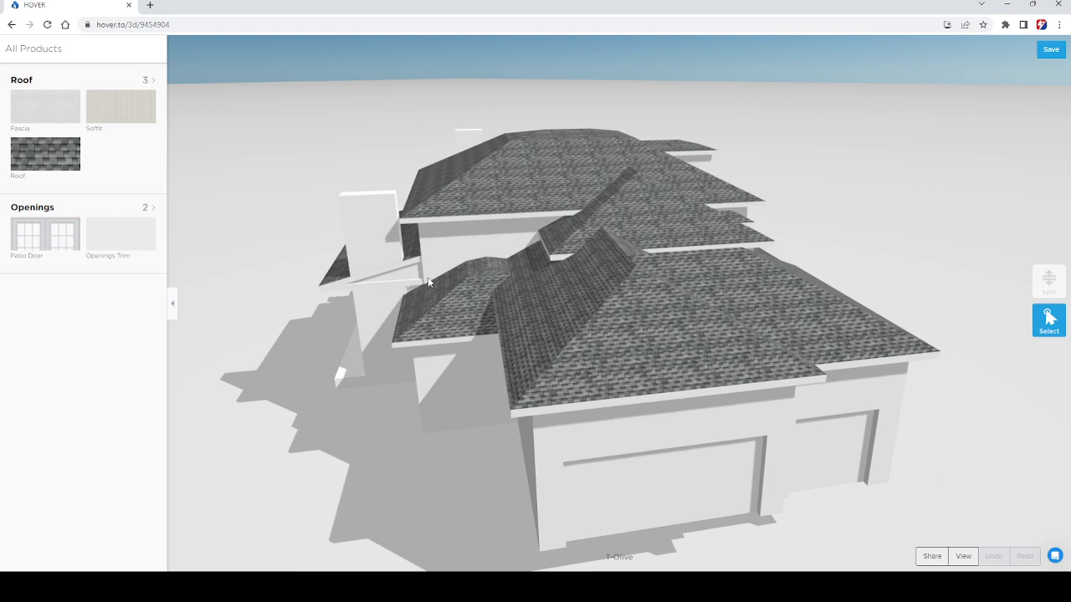
mouse_move(423, 286)
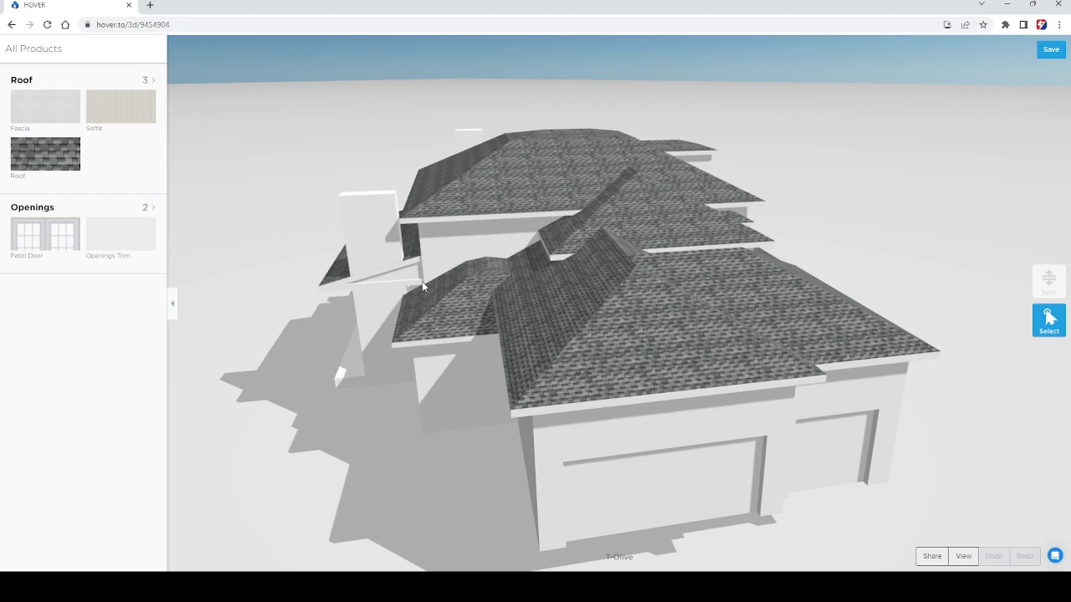
mouse_move(536, 241)
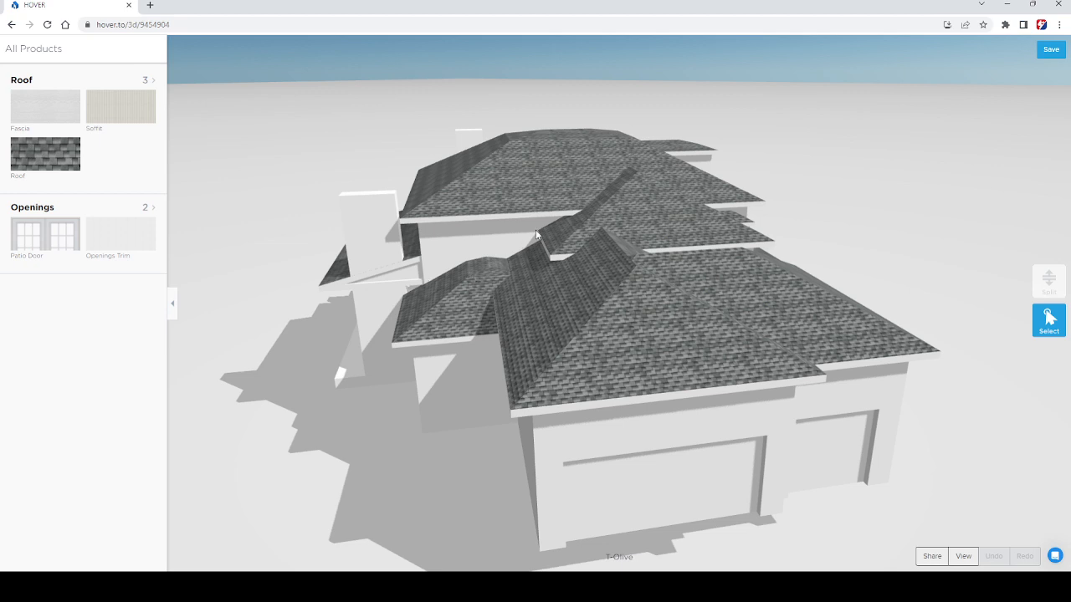
mouse_move(669, 268)
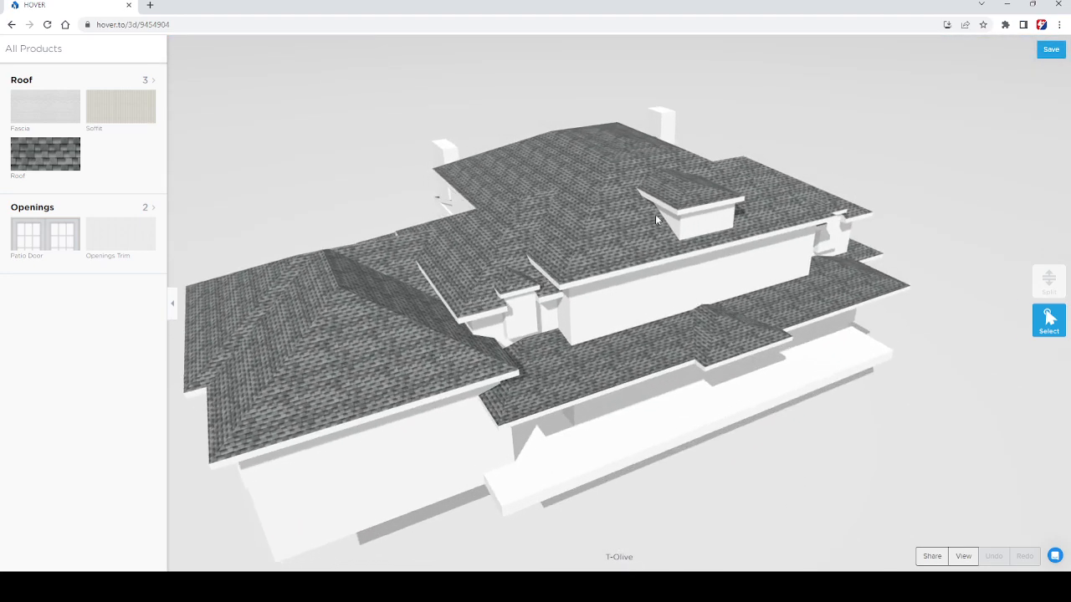
mouse_move(753, 231)
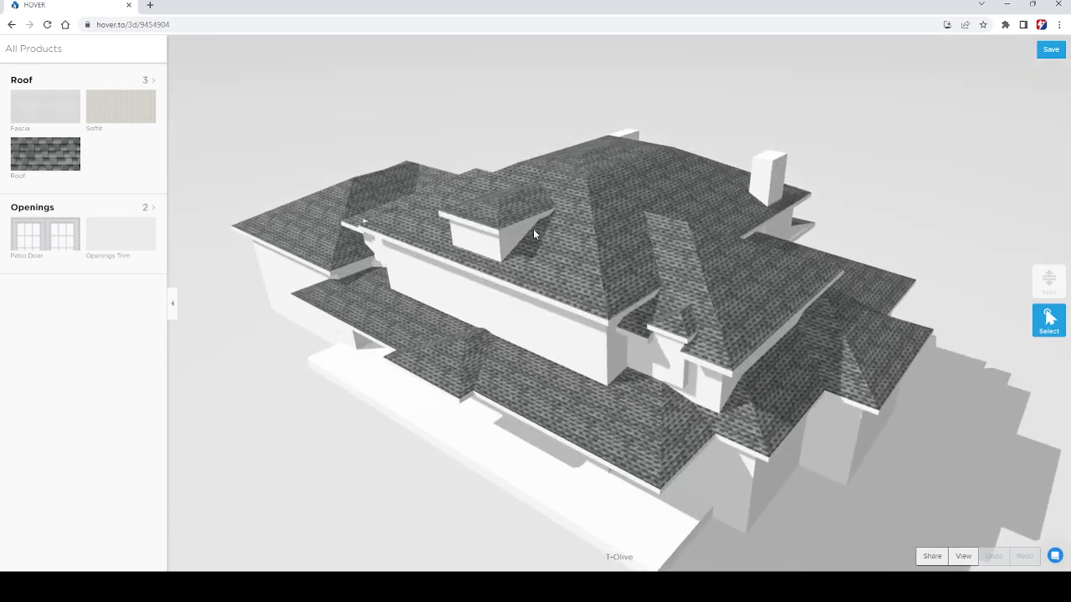
- Lower to the front walls, rise to look down on the roof, then orbit to the back with the chimneys
left_click_drag(535, 234, 661, 265)
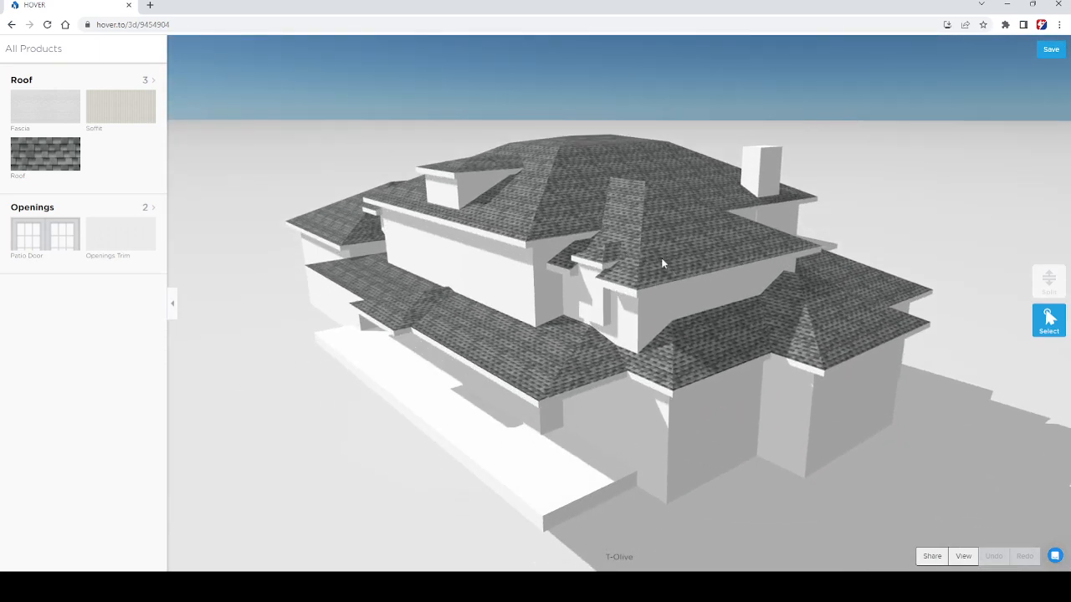
mouse_move(806, 261)
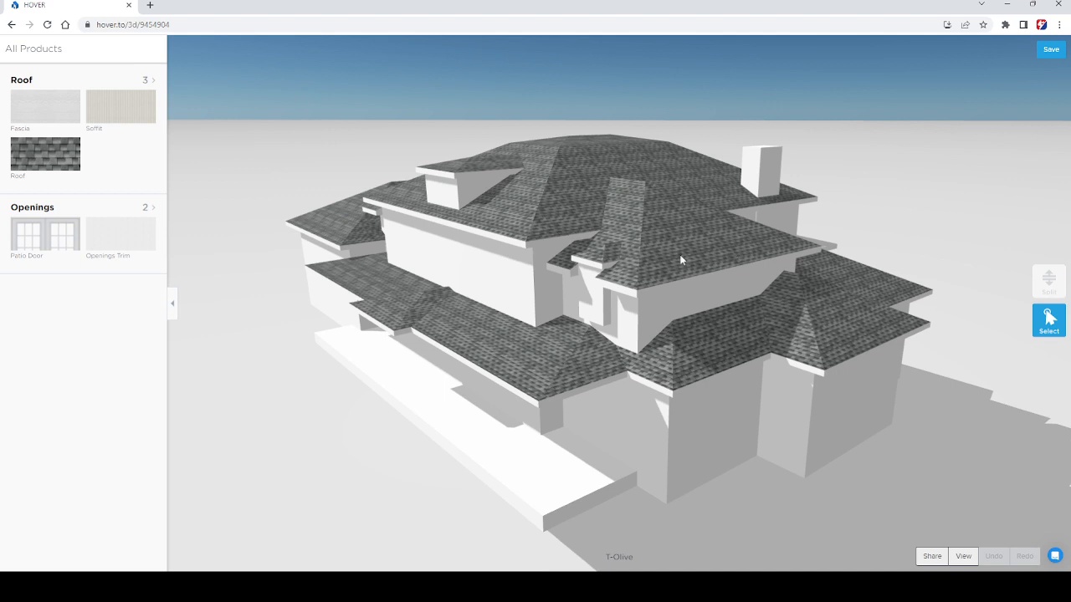
left_click_drag(683, 260, 716, 294)
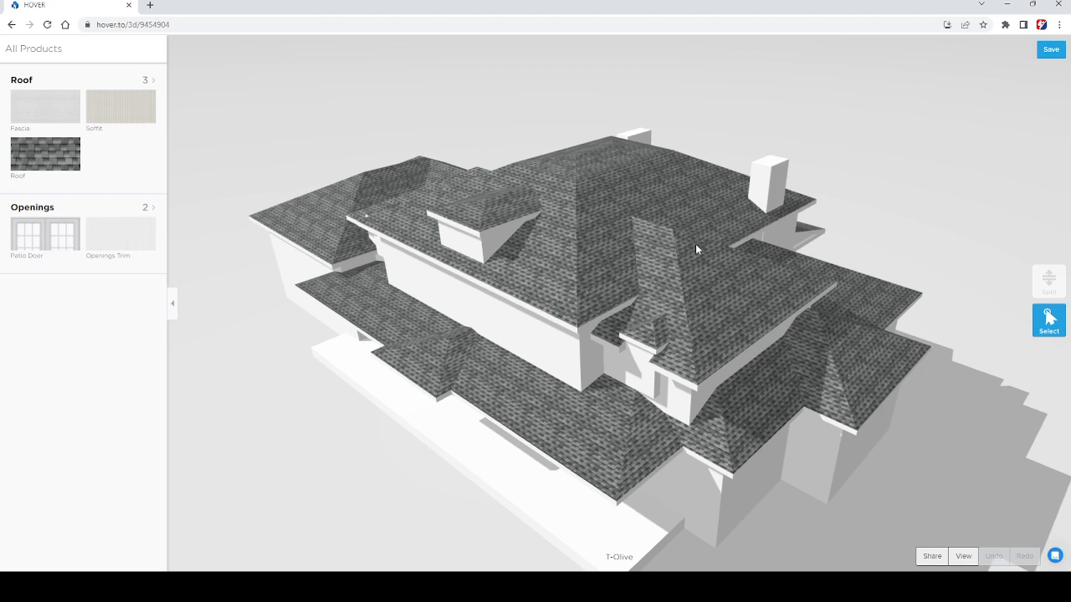
left_click_drag(694, 247, 753, 211)
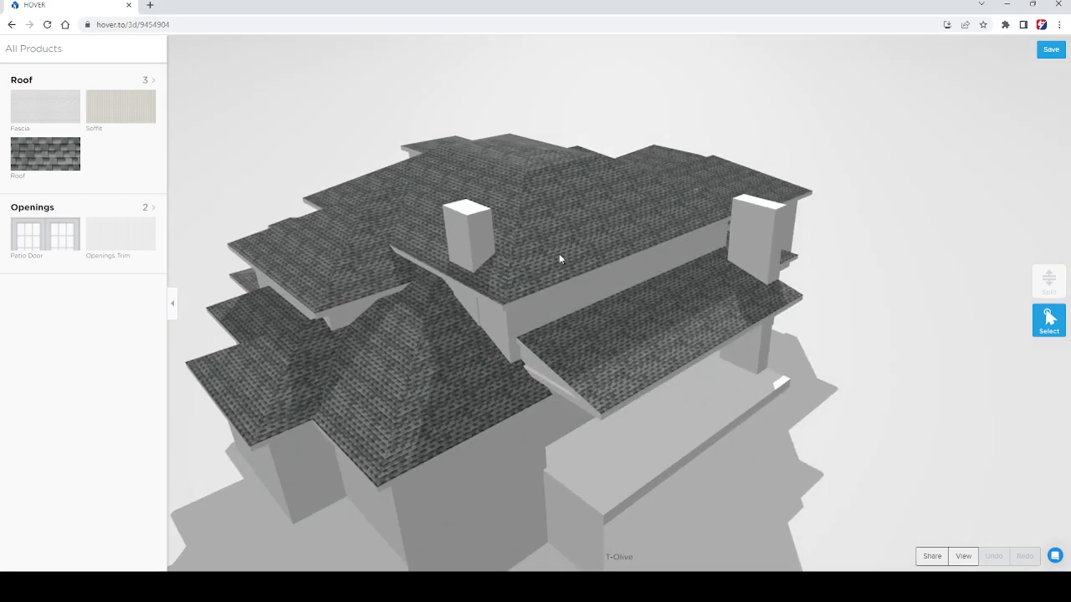
- Orbit to the rear of the house and lower the camera to near ground level, showing both chimneys and the porch roof
left_click_drag(560, 259, 445, 244)
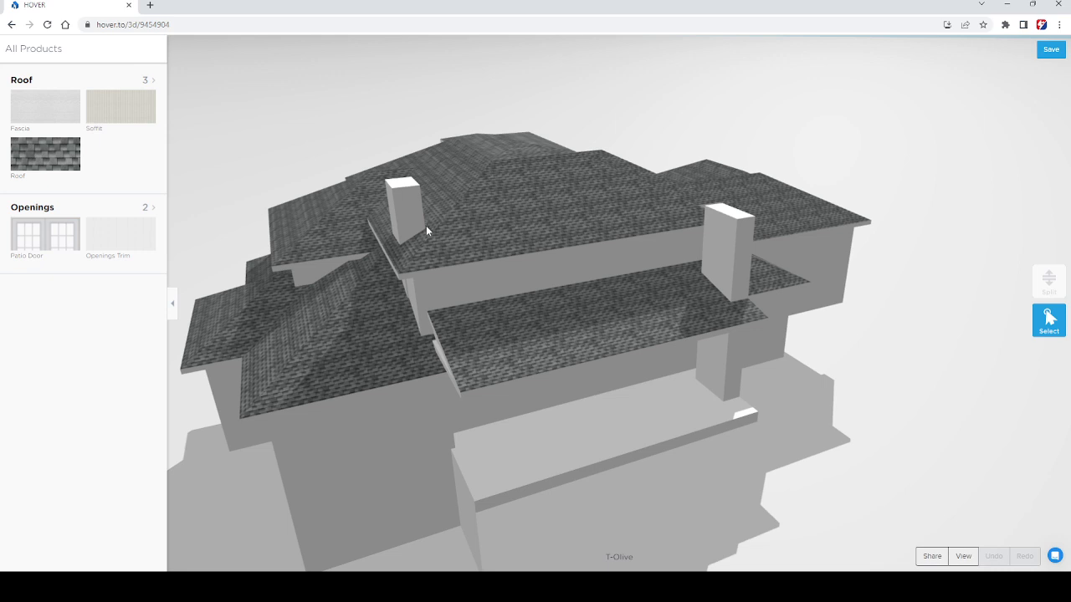
mouse_move(405, 251)
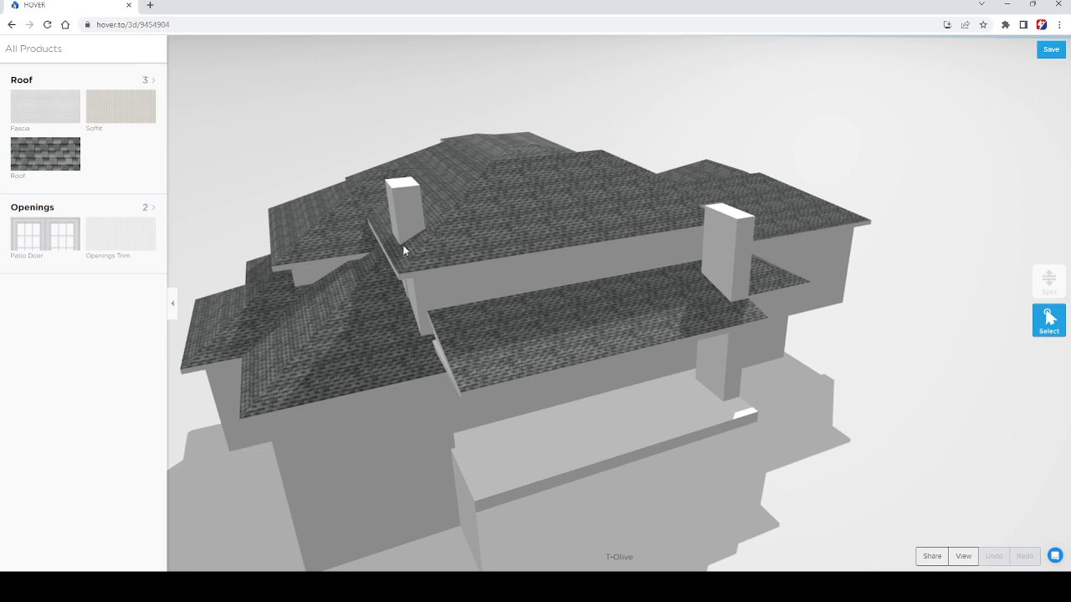
mouse_move(428, 234)
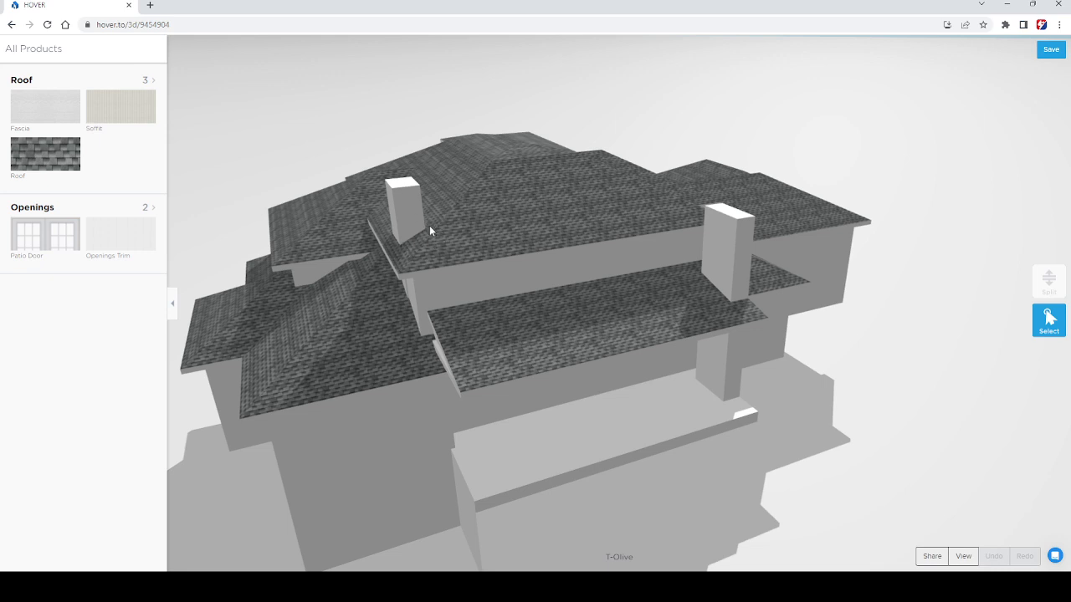
mouse_move(407, 240)
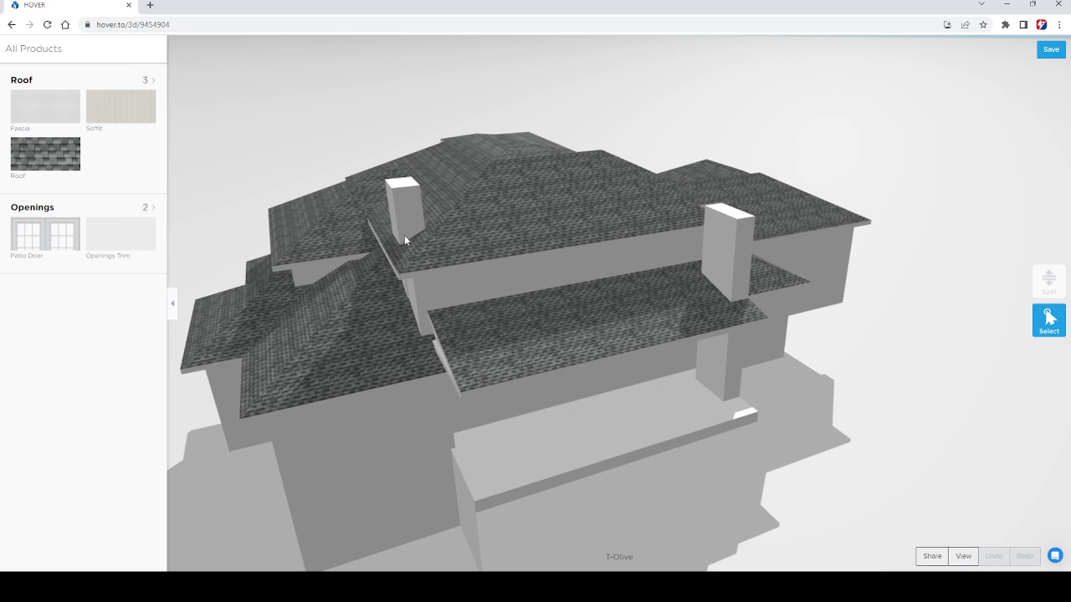
mouse_move(518, 309)
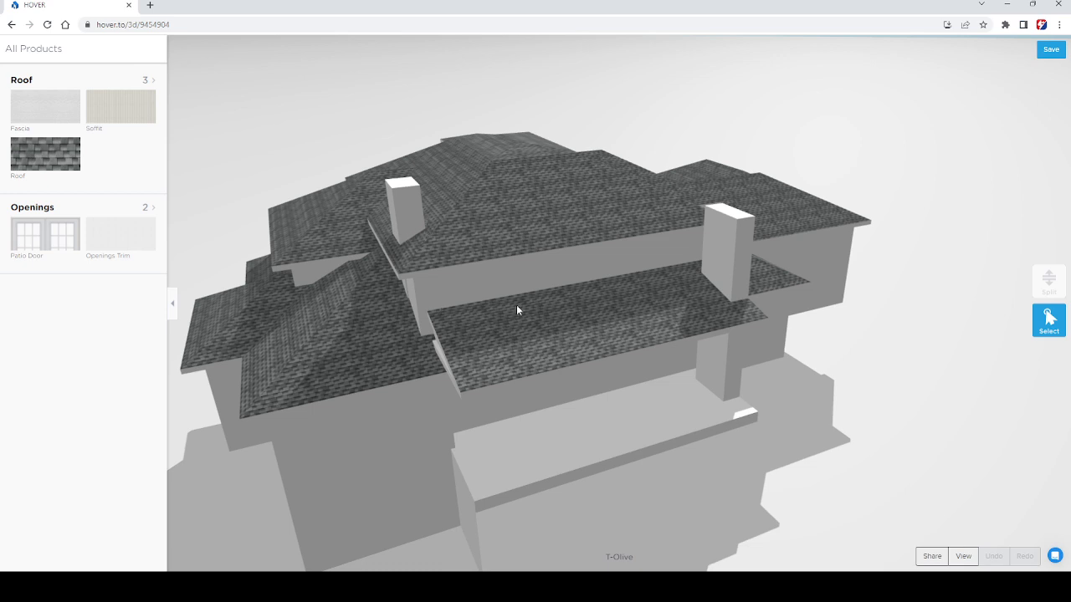
left_click_drag(517, 309, 532, 328)
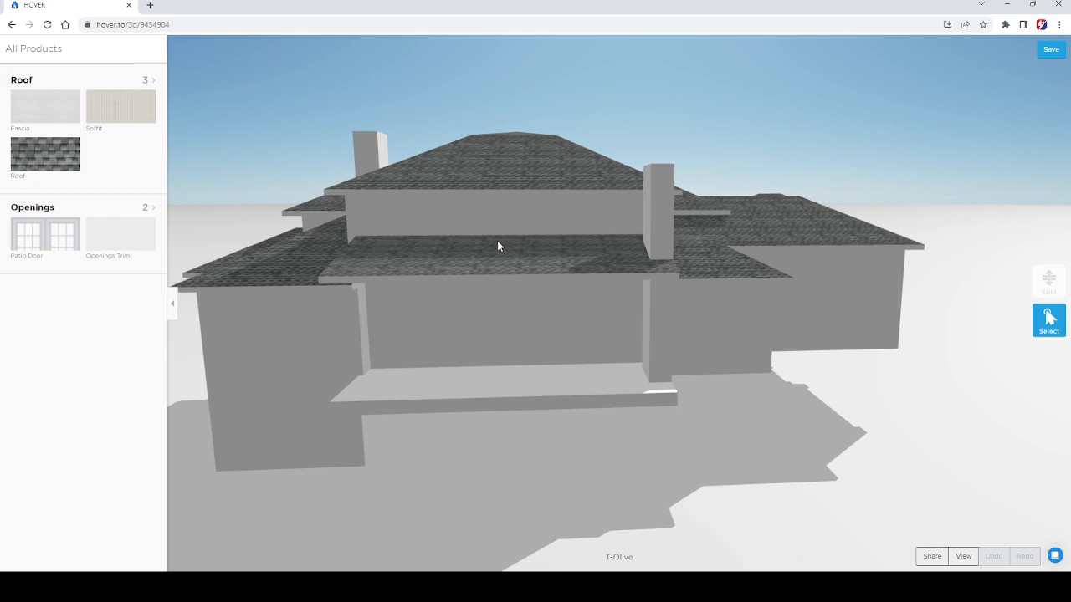
mouse_move(593, 241)
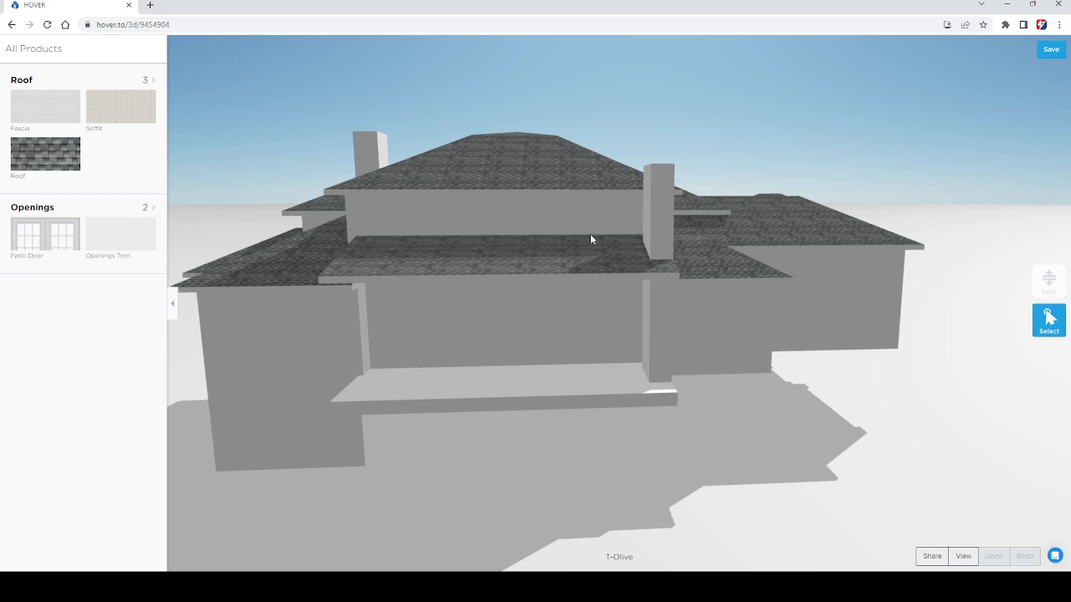
mouse_move(566, 248)
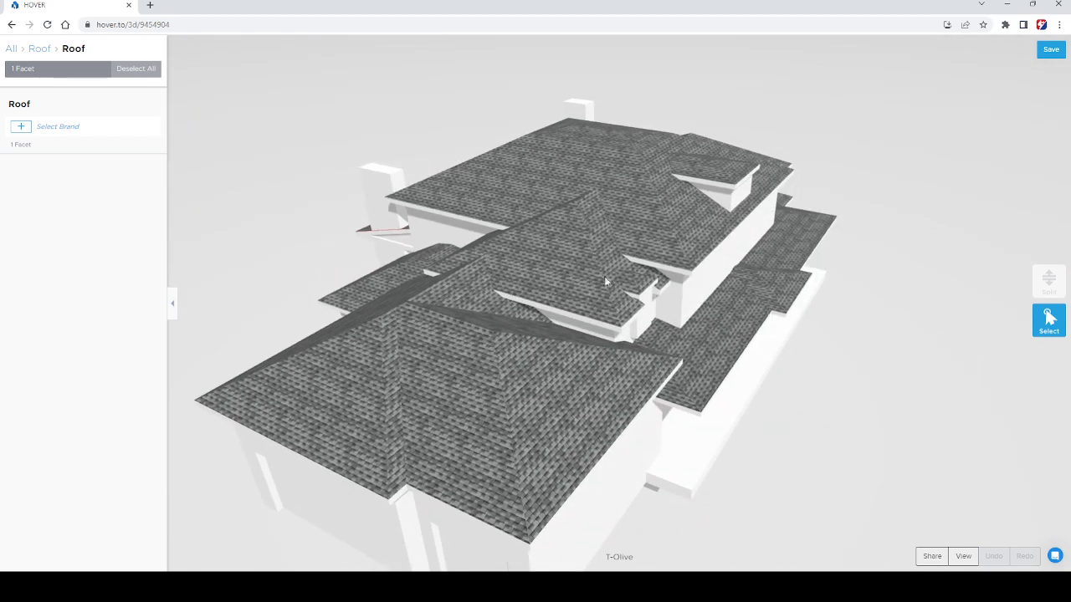
- Orbit to the front of the house at eye level with one roof facet's details shown
left_click_drag(606, 281, 454, 284)
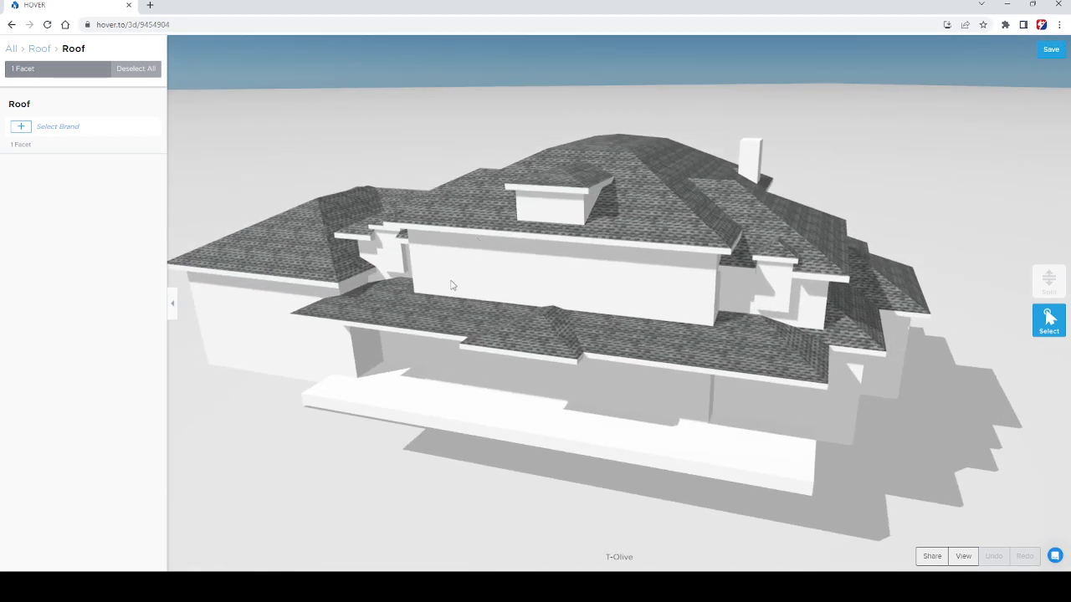